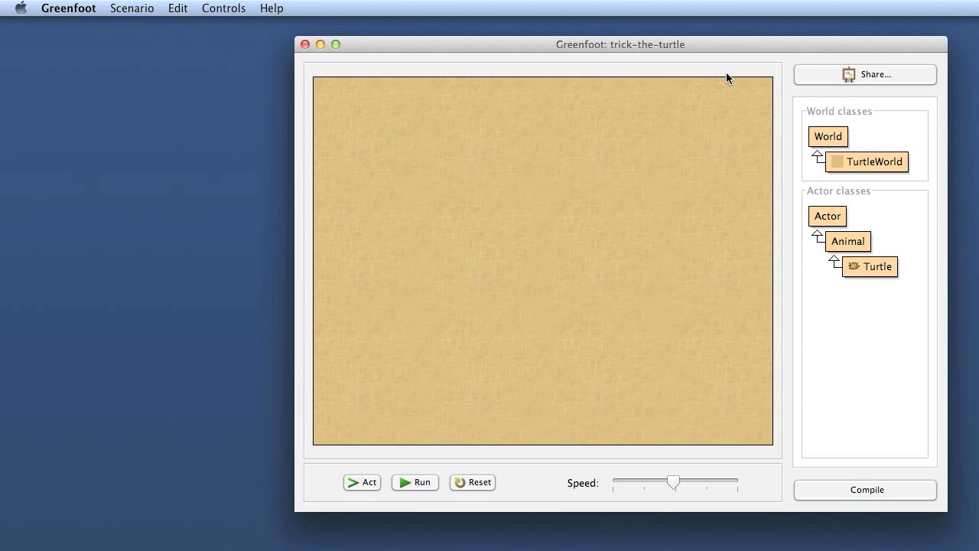
mouse_move(809, 67)
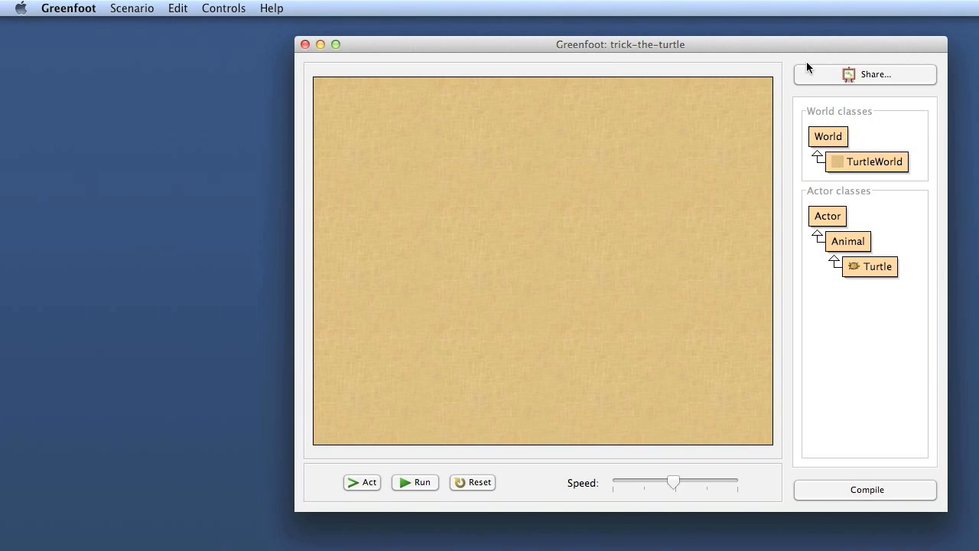
mouse_move(797, 50)
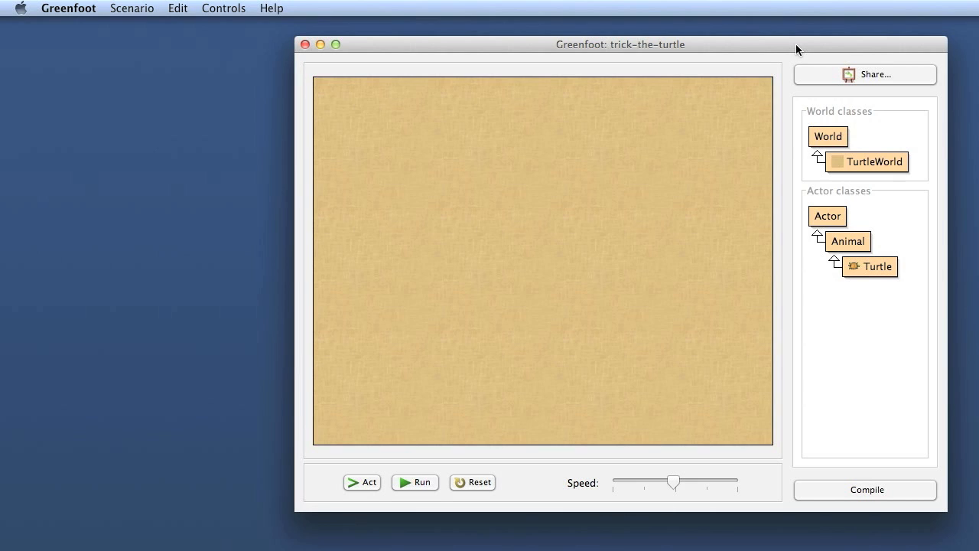
Step: Open the Turtle class source, showing act with move(4) and the atWorldEdge() turn(7) check
left_click(870, 266)
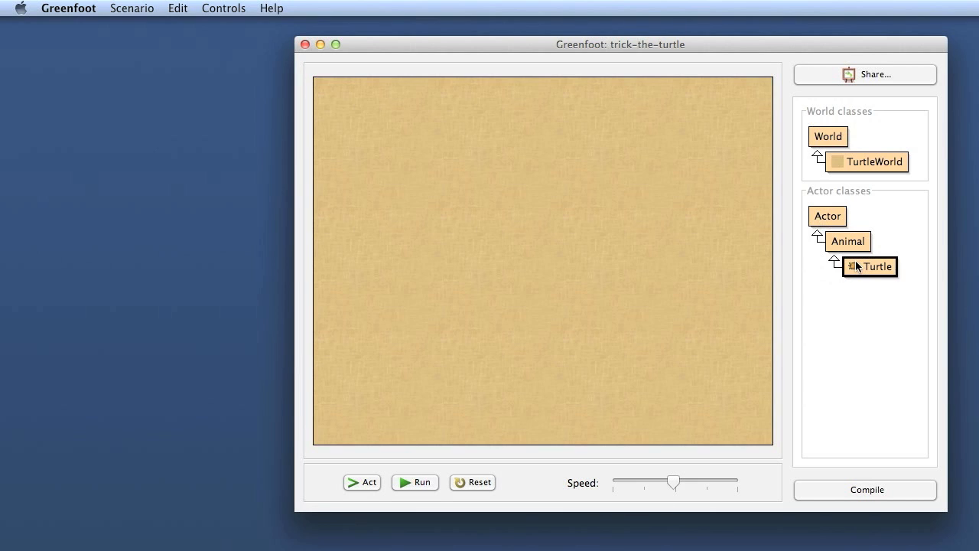
double_click(870, 266)
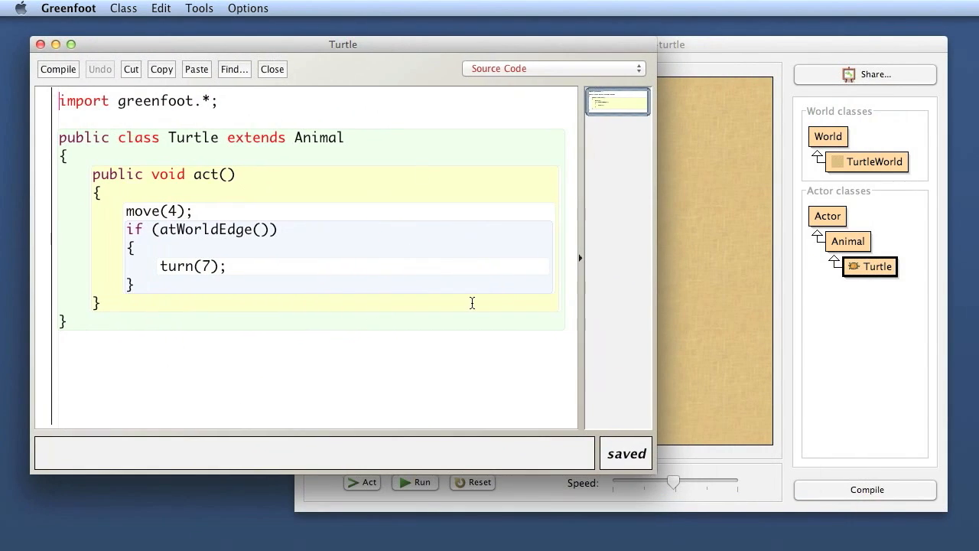
mouse_move(553, 283)
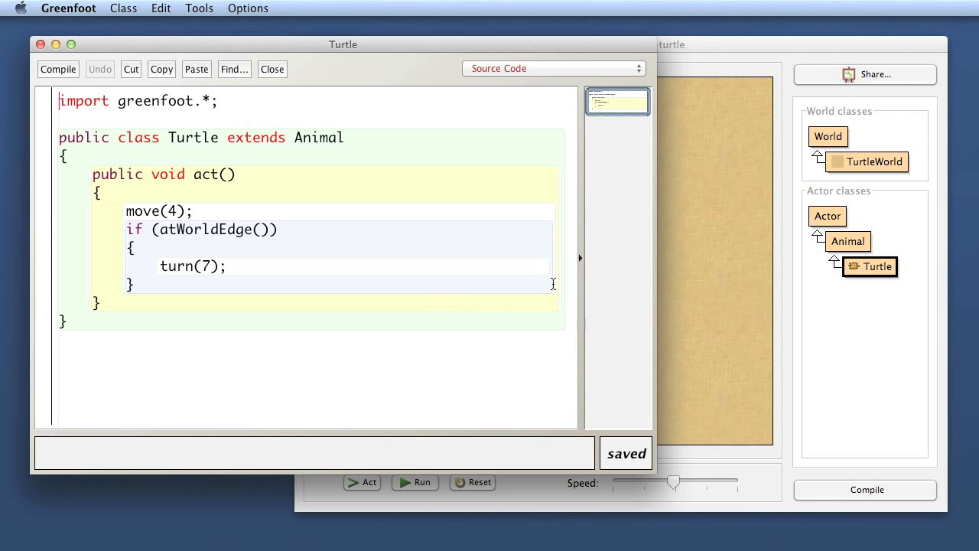
mouse_move(863, 288)
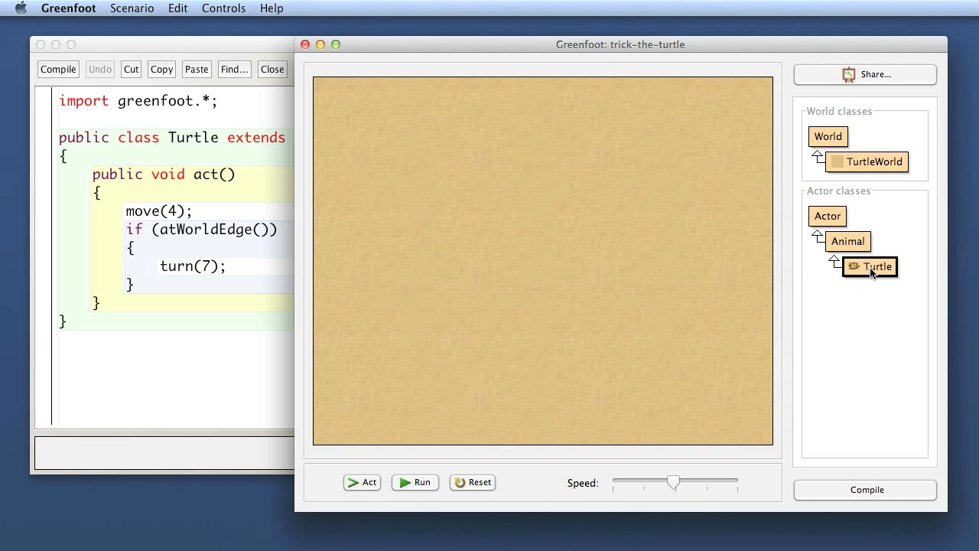
mouse_move(855, 308)
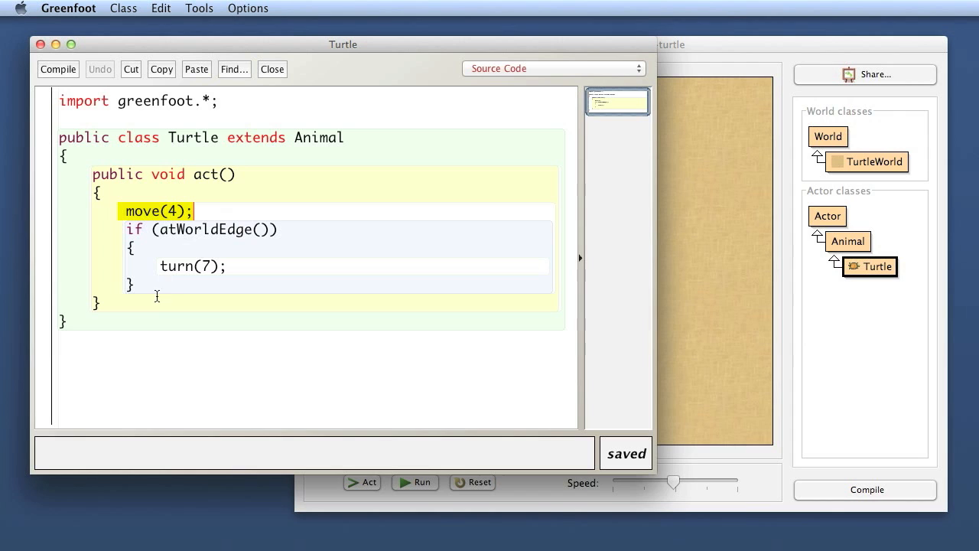
mouse_move(801, 333)
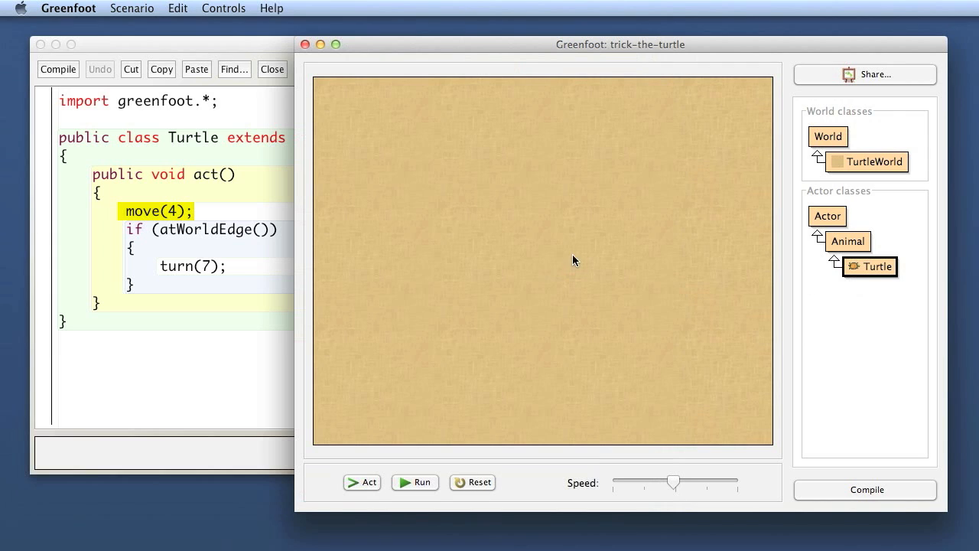
Step: Place a turtle in the lower middle of the world and reselect the Turtle class
left_click(414, 482)
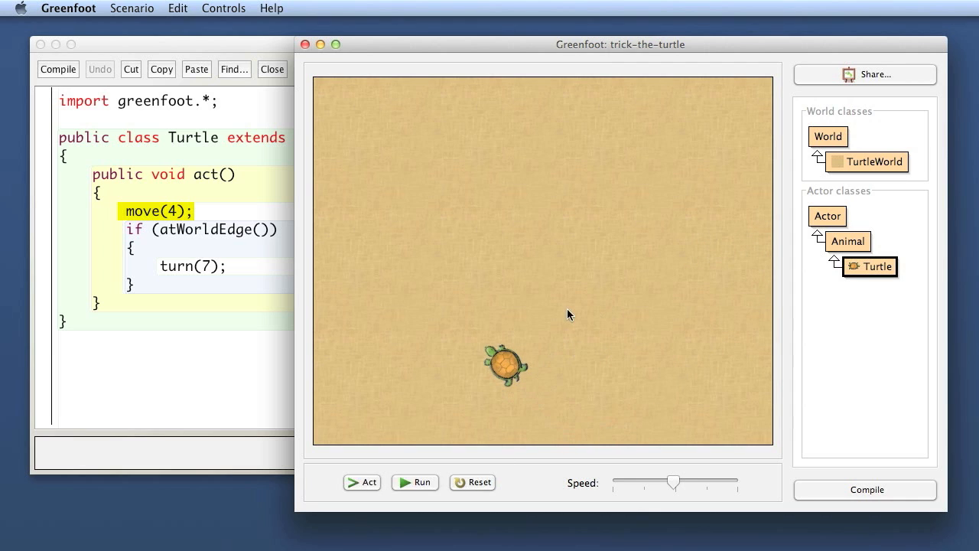
mouse_move(726, 333)
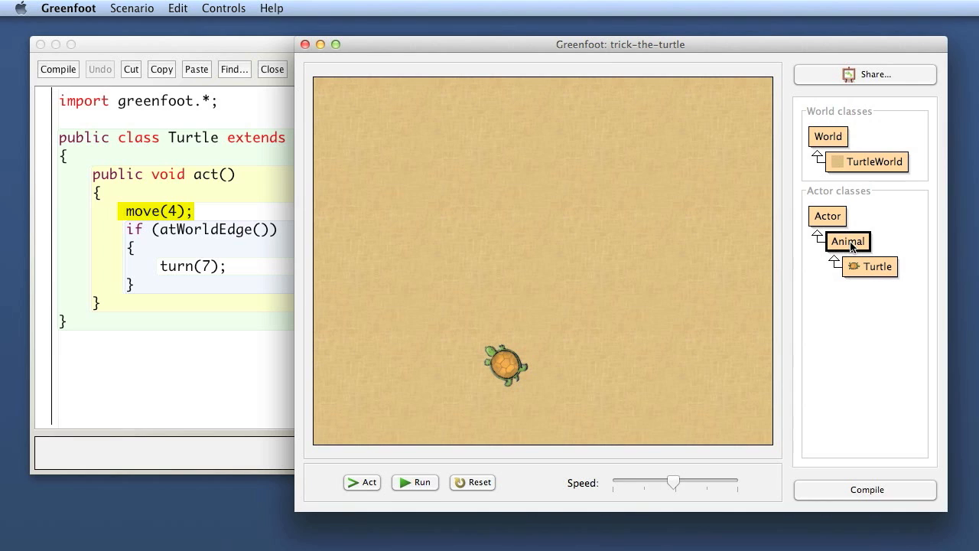
mouse_move(840, 336)
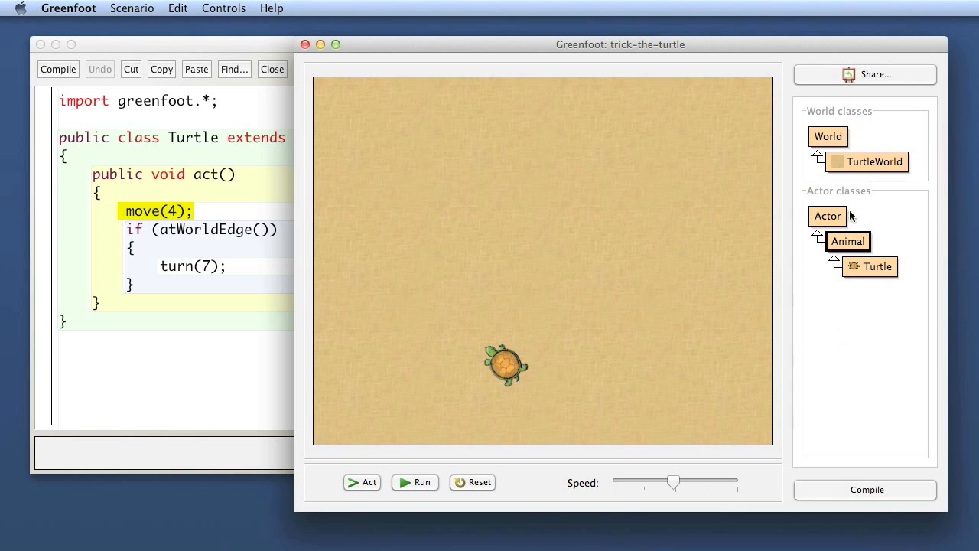
mouse_move(856, 253)
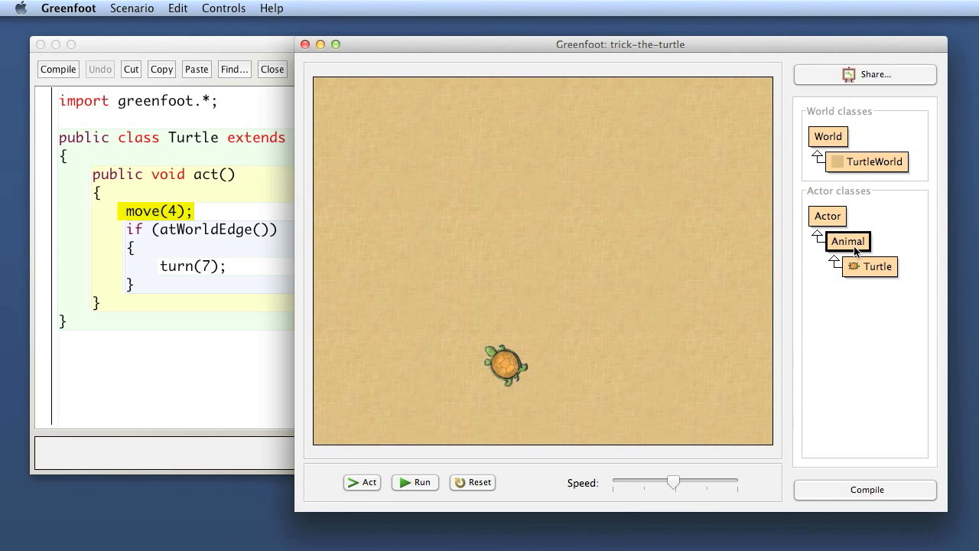
mouse_move(862, 273)
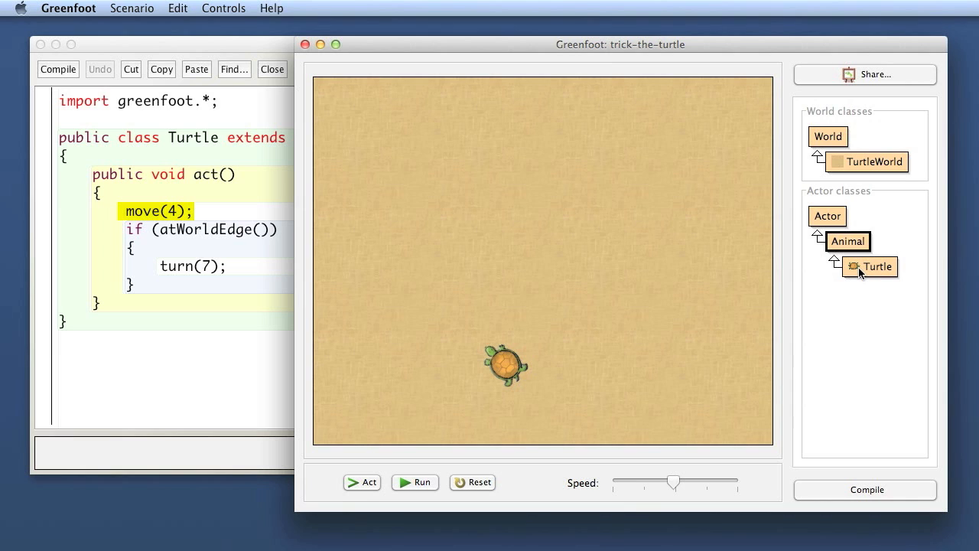
mouse_move(861, 291)
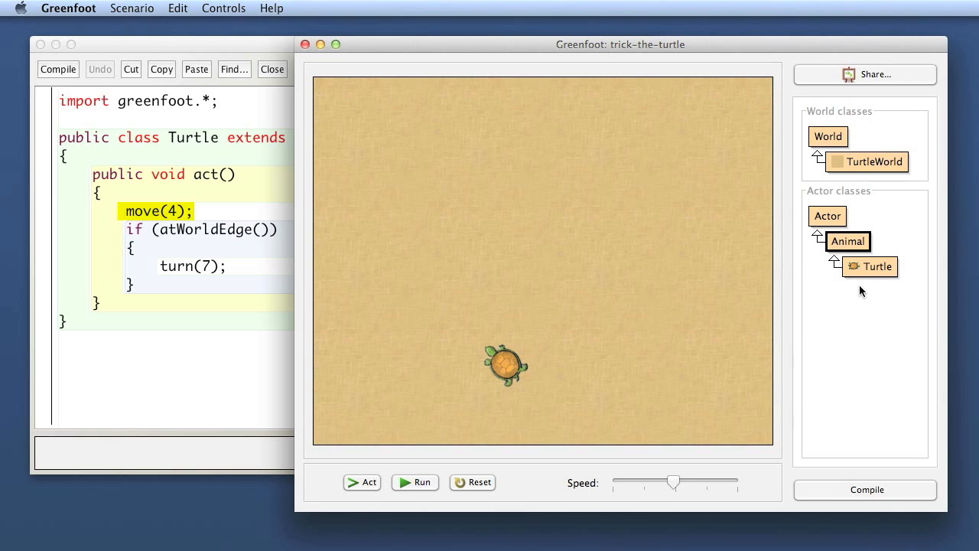
mouse_move(851, 226)
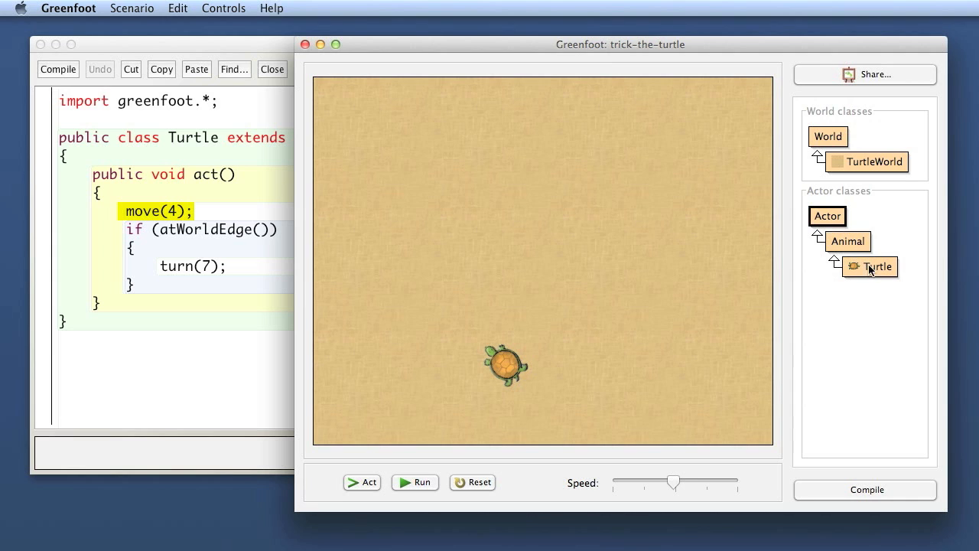
left_click(870, 266)
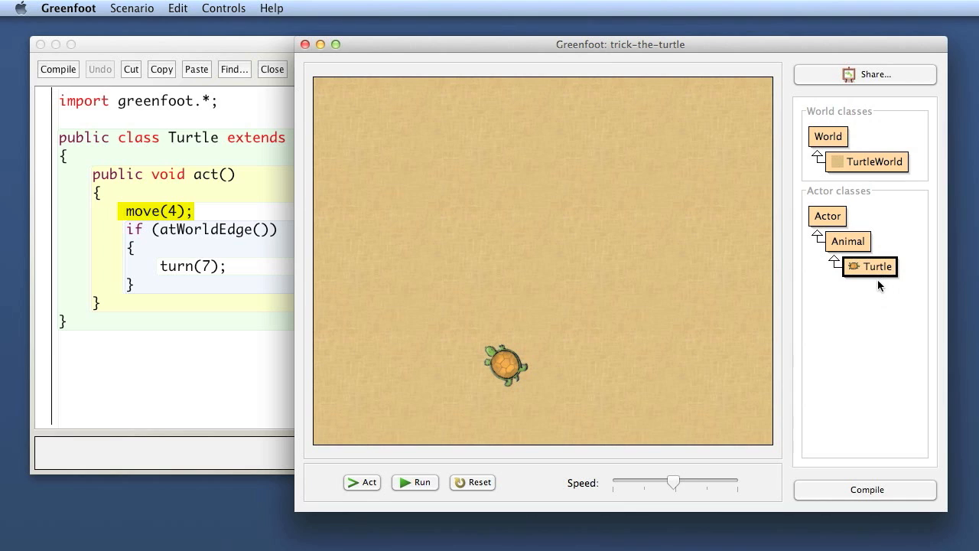
mouse_move(884, 240)
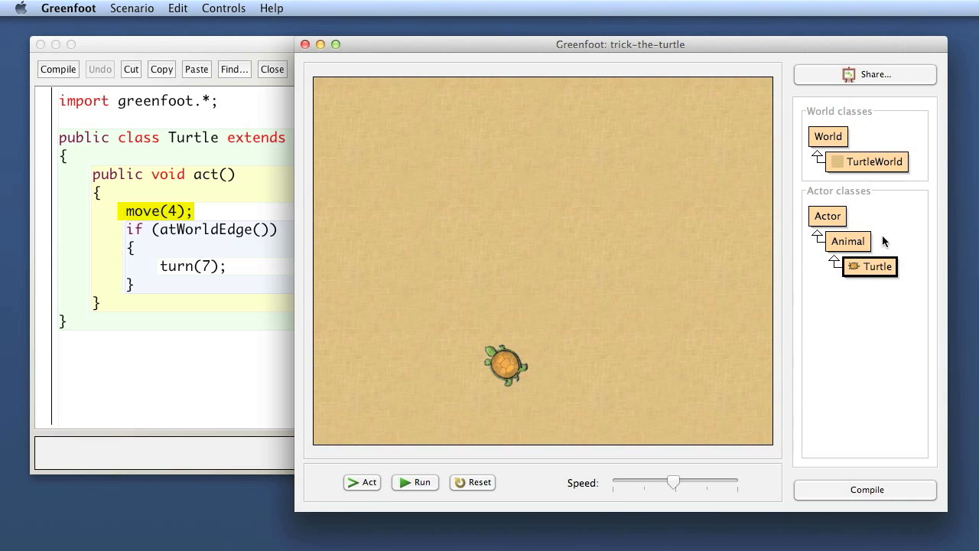
mouse_move(864, 248)
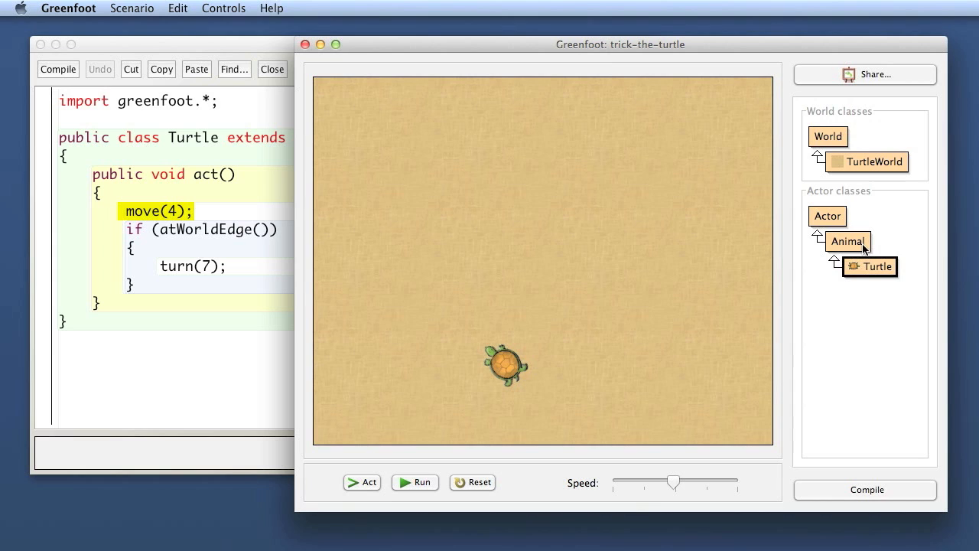
mouse_move(849, 245)
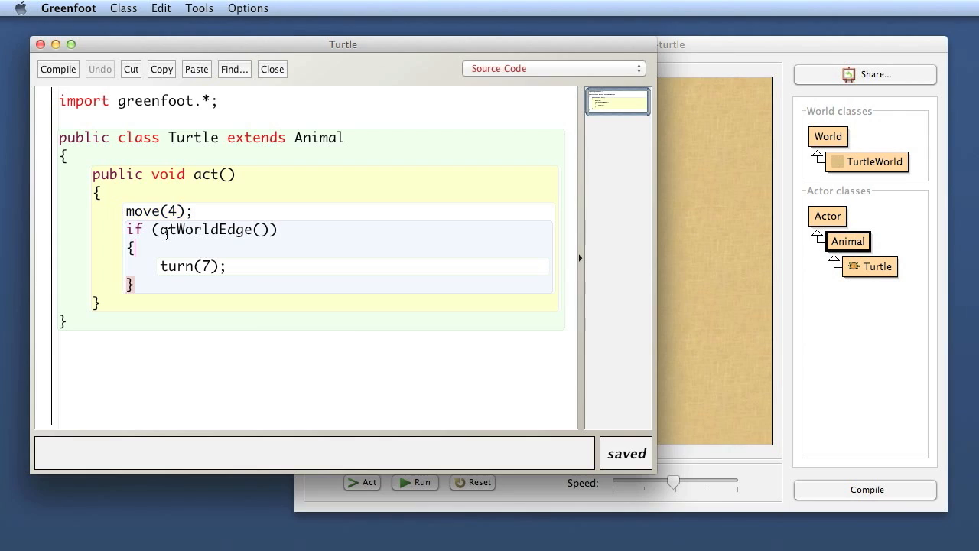
Step: Highlight the atWorldEdge() condition in the Turtle code while discussing it, leaving the code unchanged
double_click(214, 230)
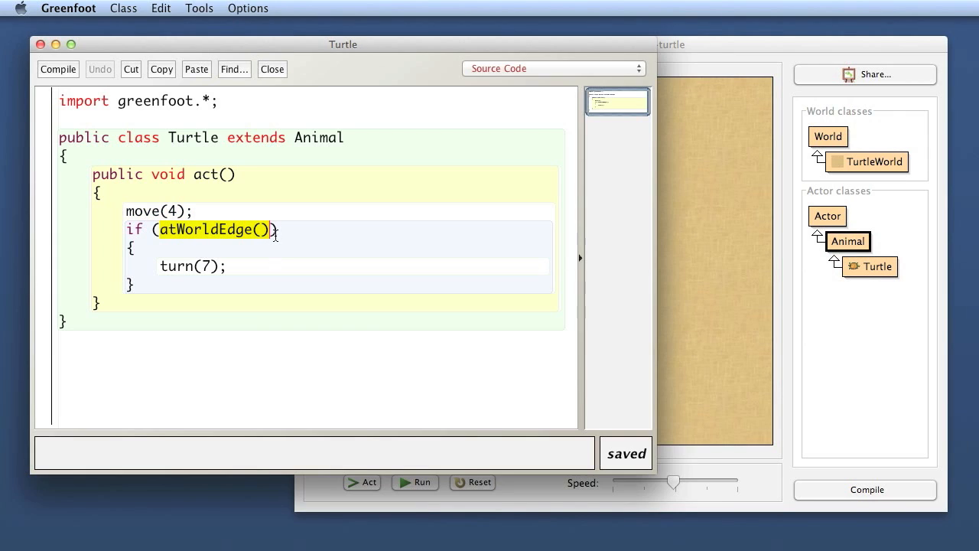
mouse_move(277, 235)
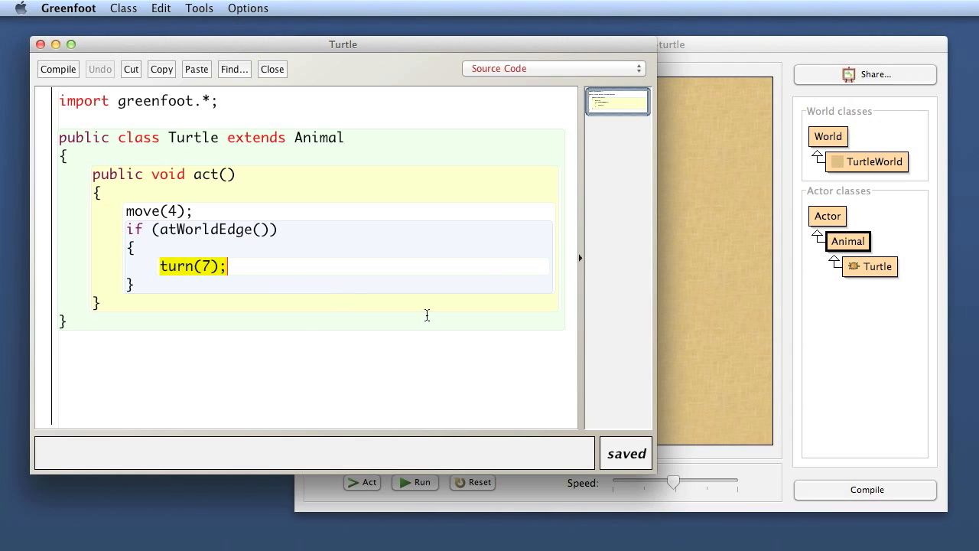
mouse_move(900, 254)
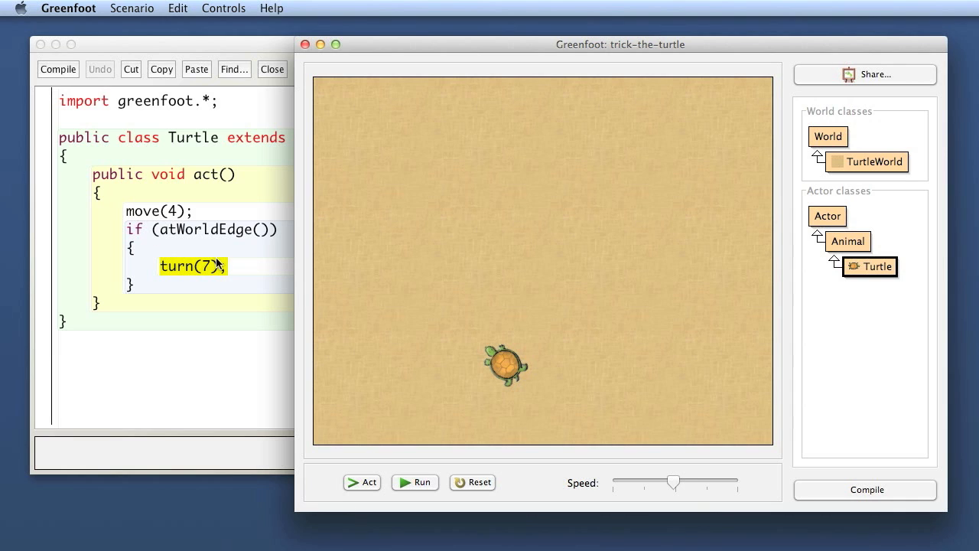
mouse_move(182, 235)
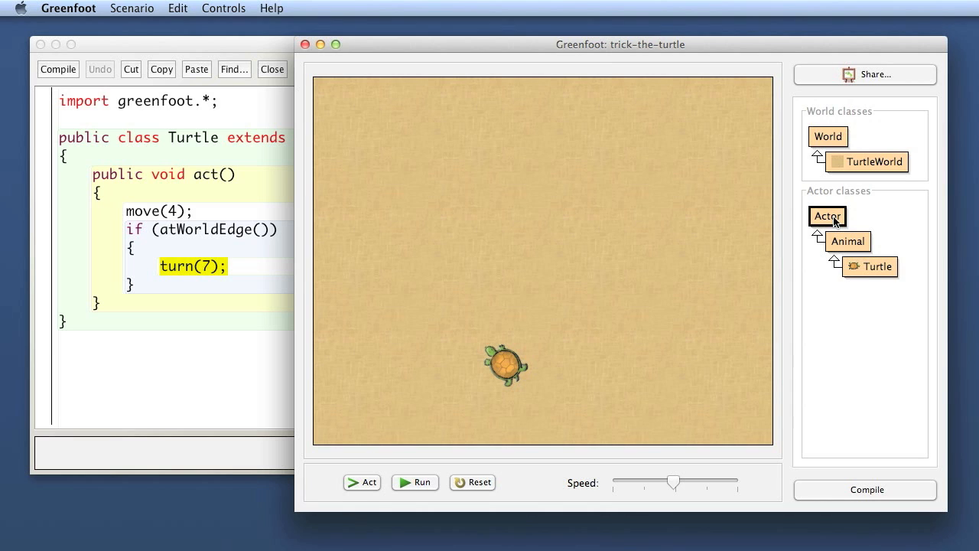
mouse_move(849, 246)
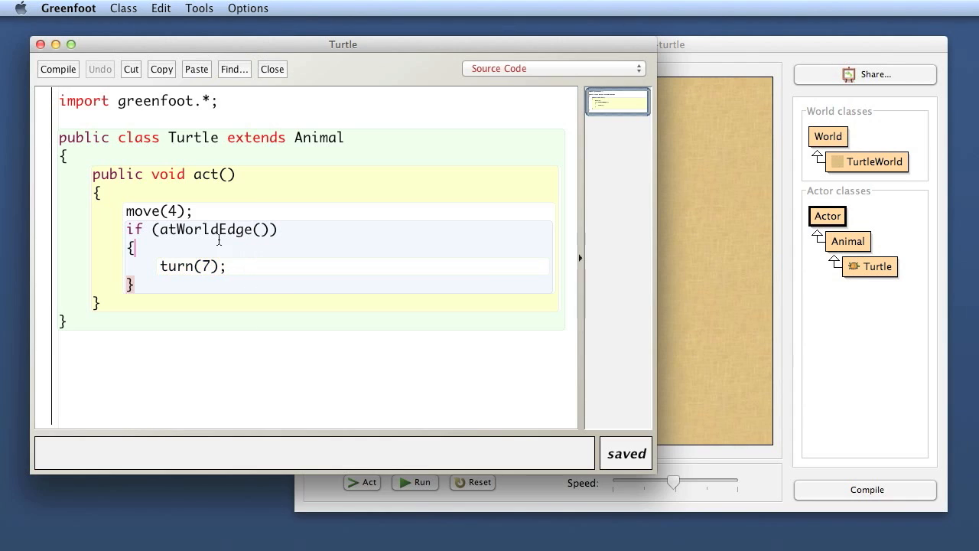
double_click(215, 229)
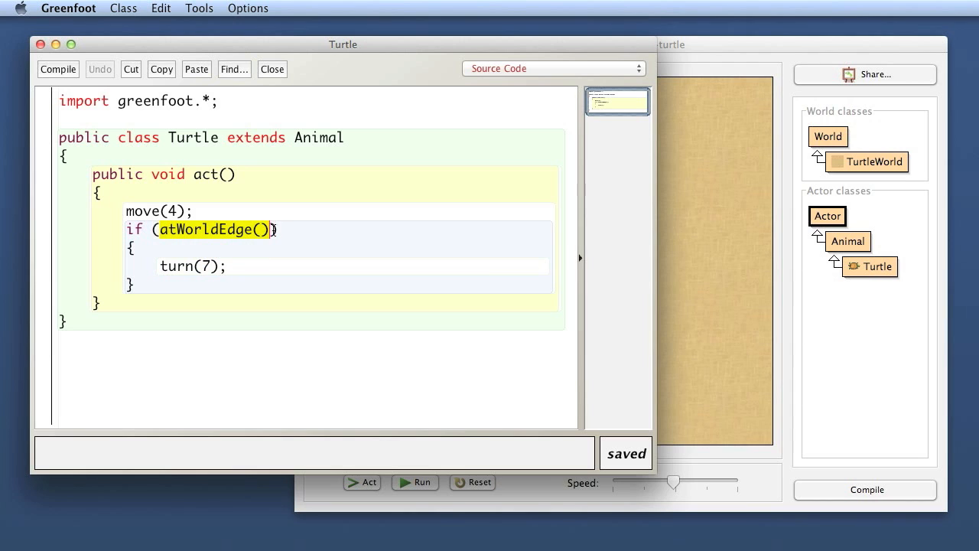
mouse_move(375, 248)
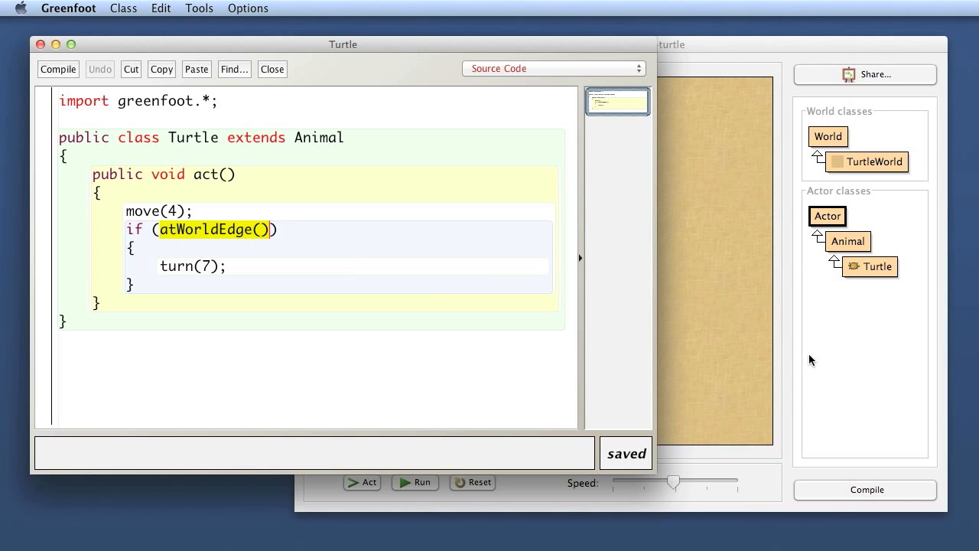
mouse_move(839, 299)
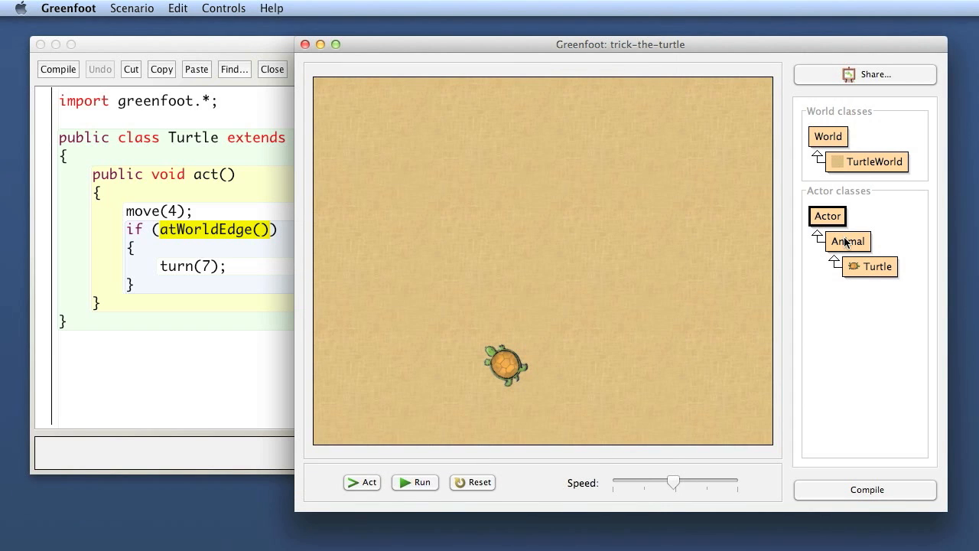
left_click(848, 240)
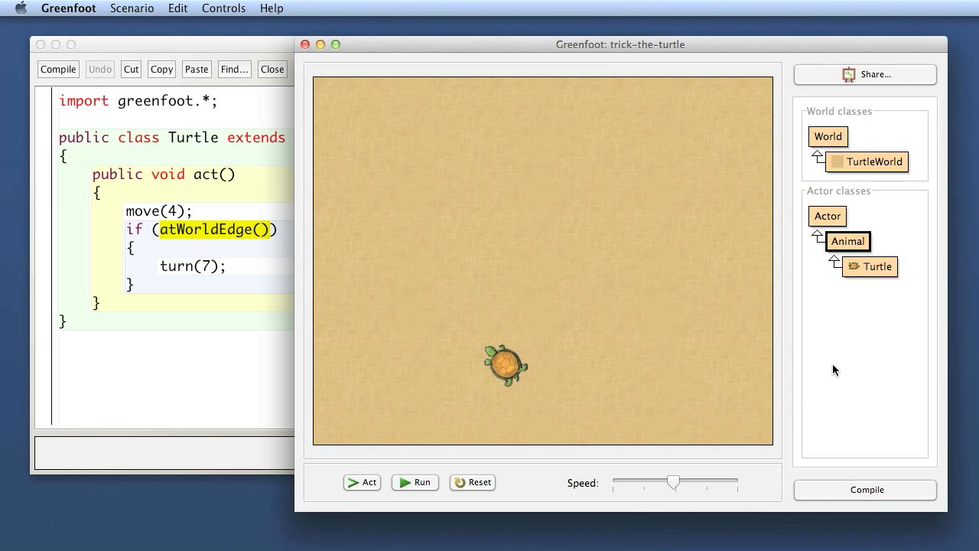
mouse_move(838, 370)
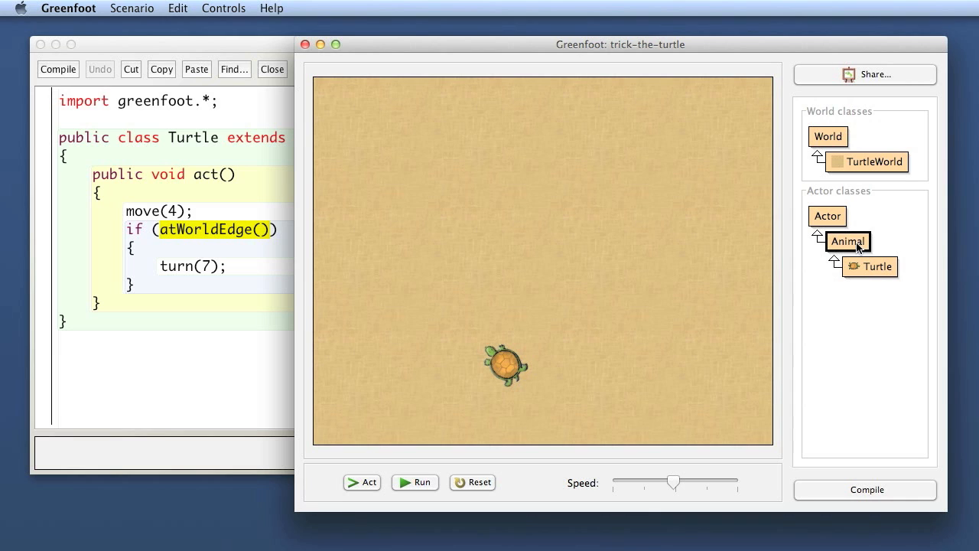
mouse_move(849, 245)
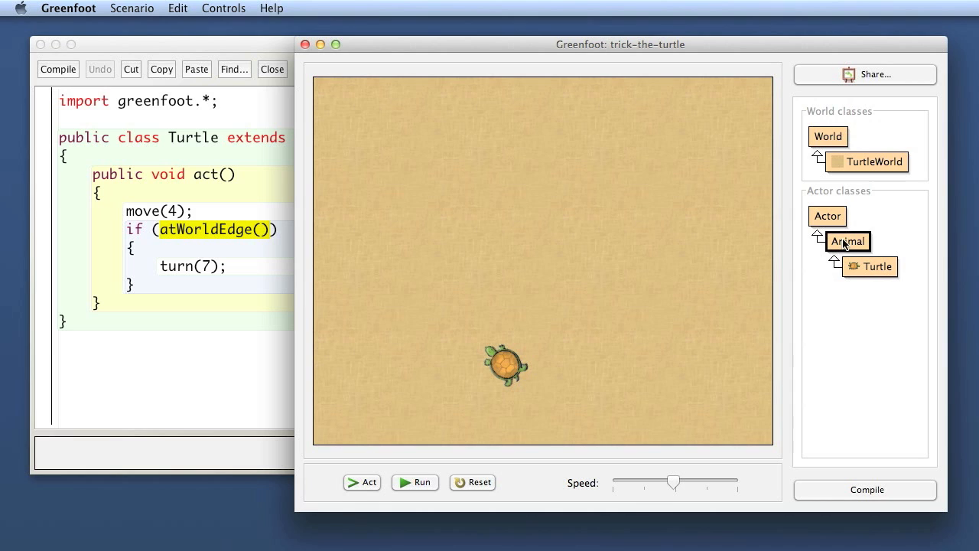
mouse_move(867, 266)
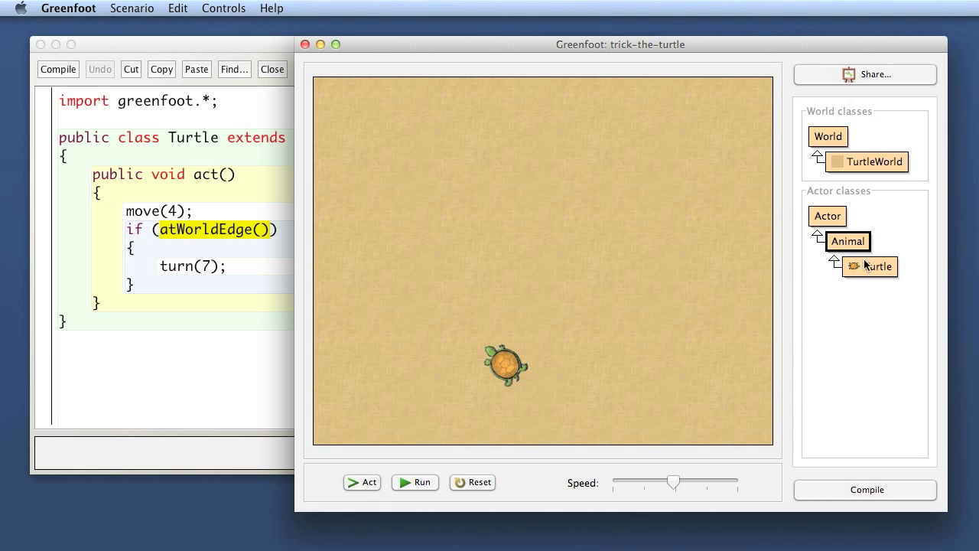
left_click(870, 267)
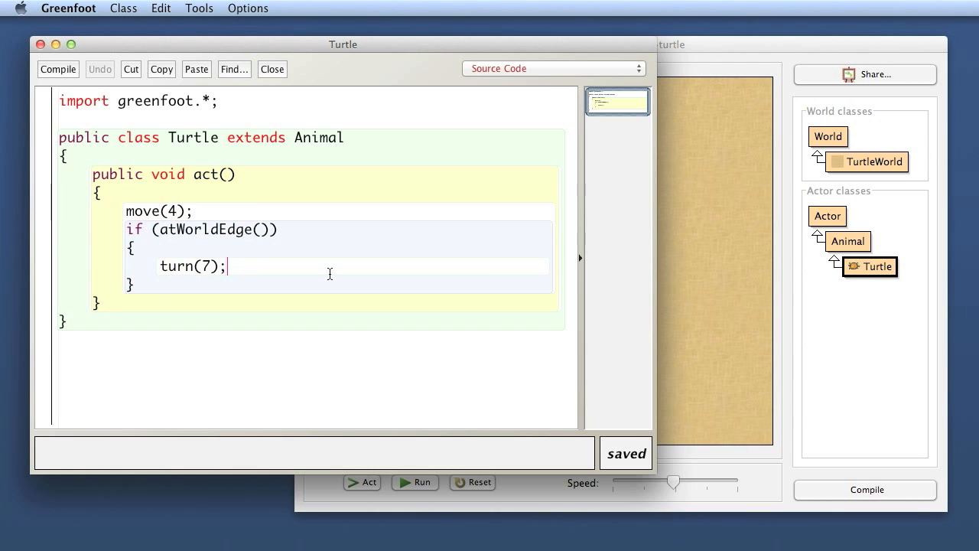
mouse_move(364, 293)
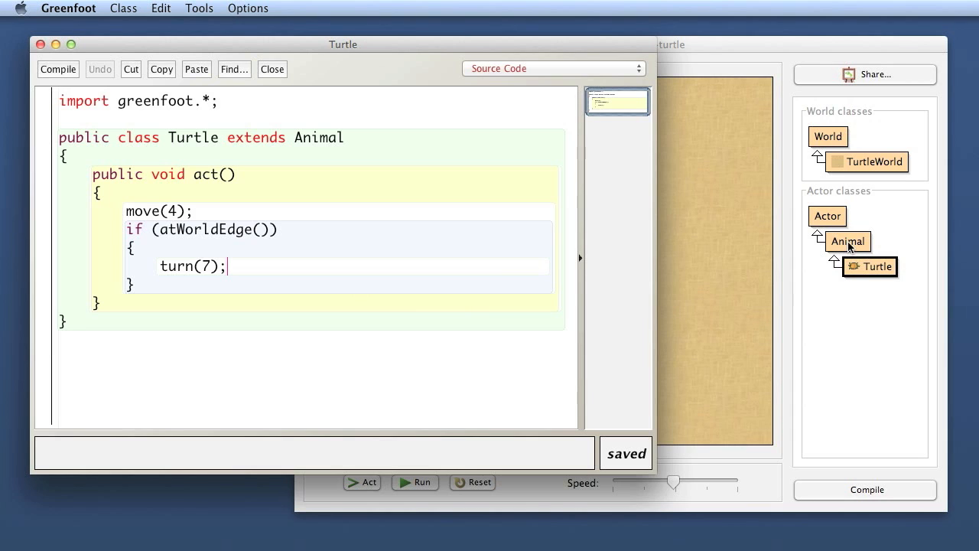
mouse_move(130, 326)
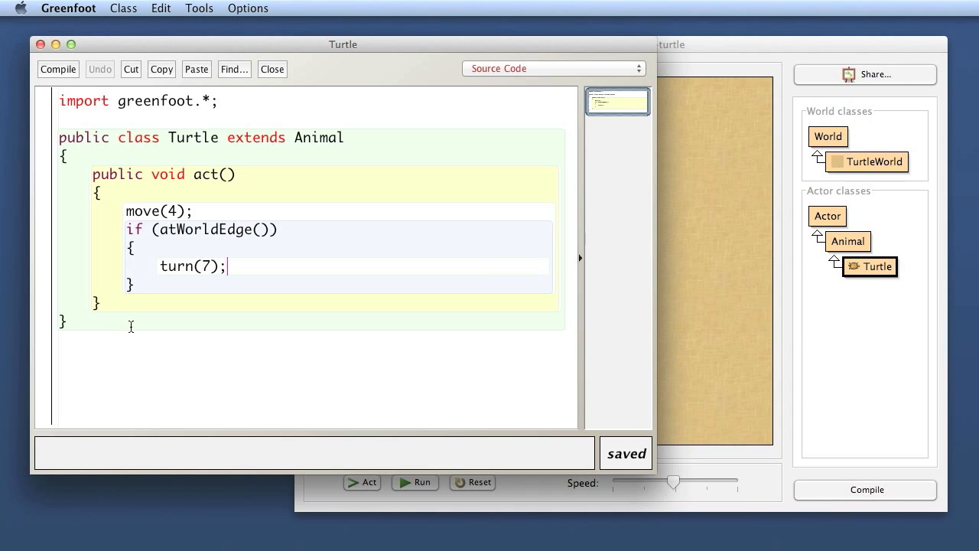
mouse_move(299, 360)
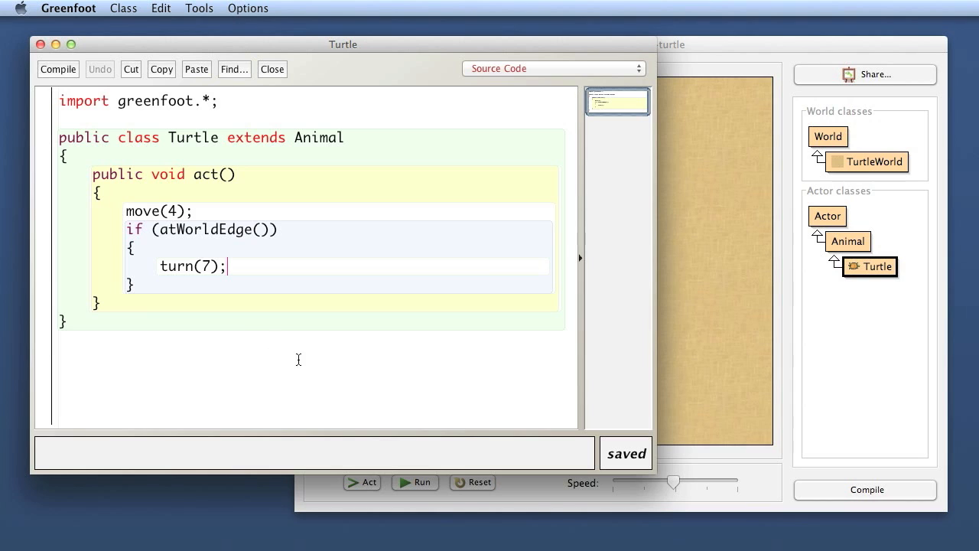
mouse_move(149, 350)
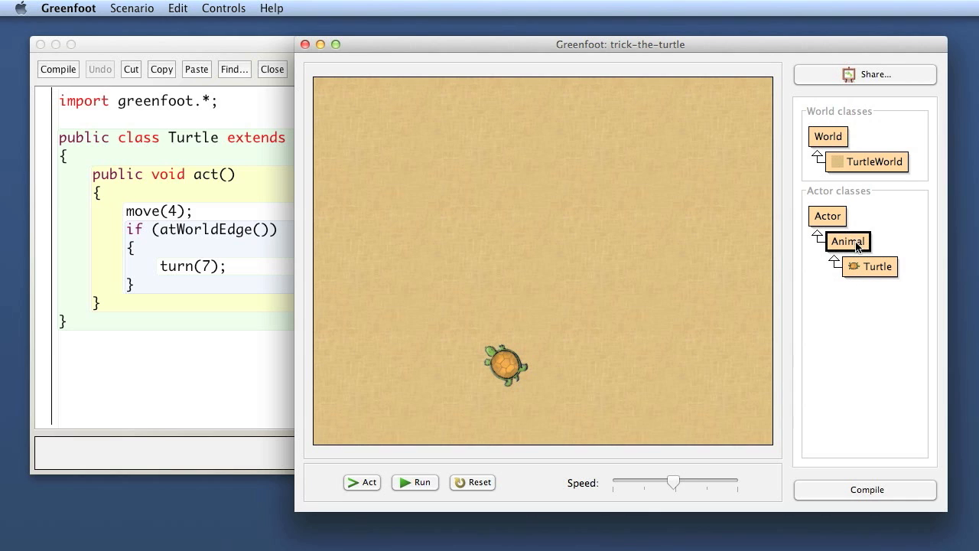
mouse_move(864, 247)
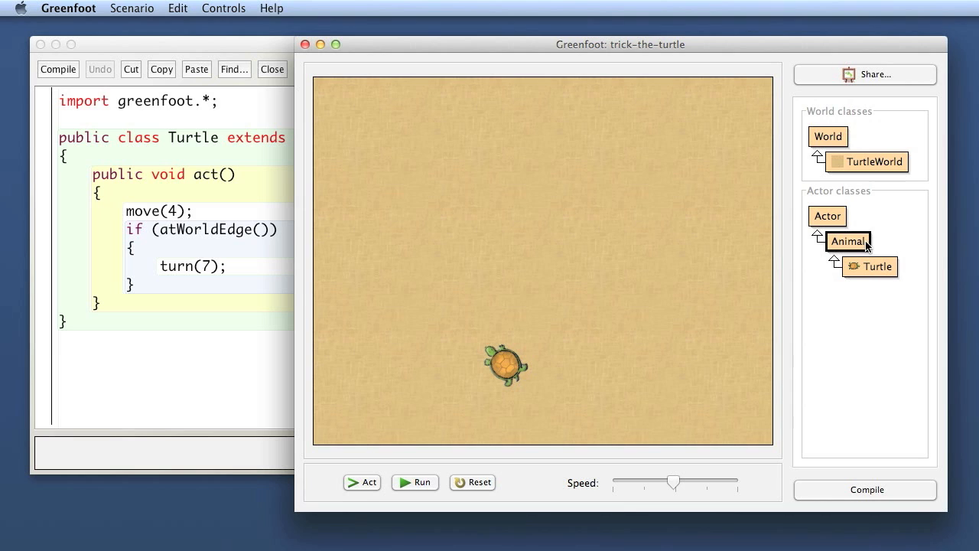
mouse_move(878, 248)
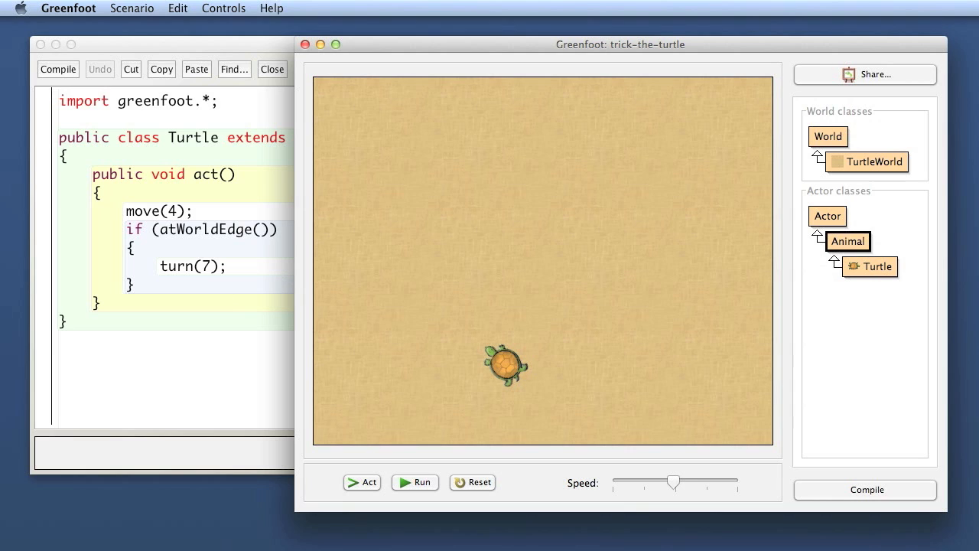
mouse_move(853, 332)
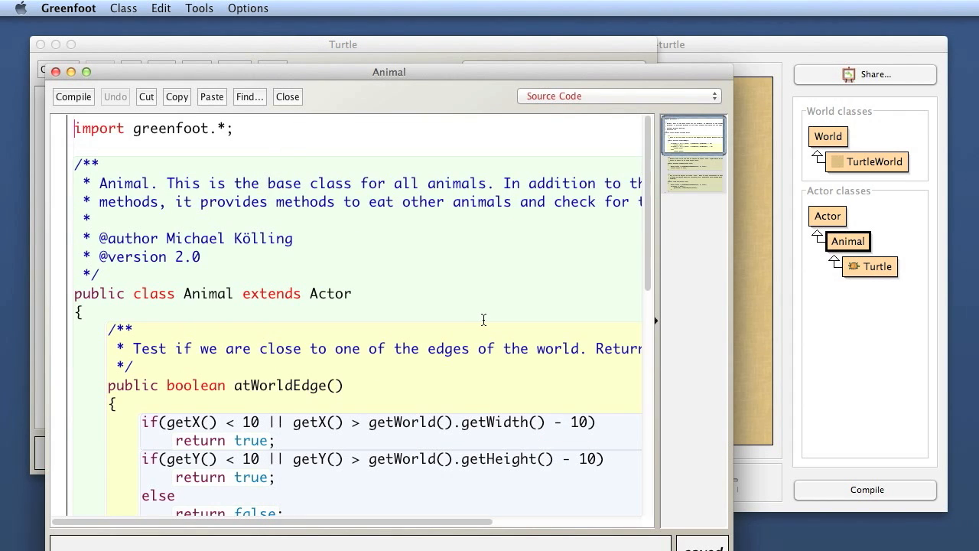
Step: Switch the Animal editor to Documentation view, listing atWorldEdge, canSee and eat
scroll("down", 3)
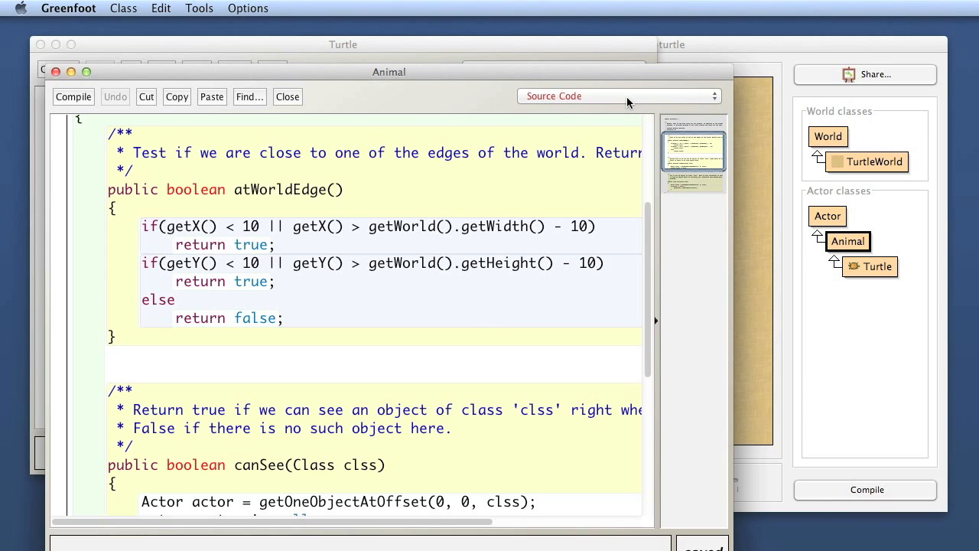
left_click(618, 95)
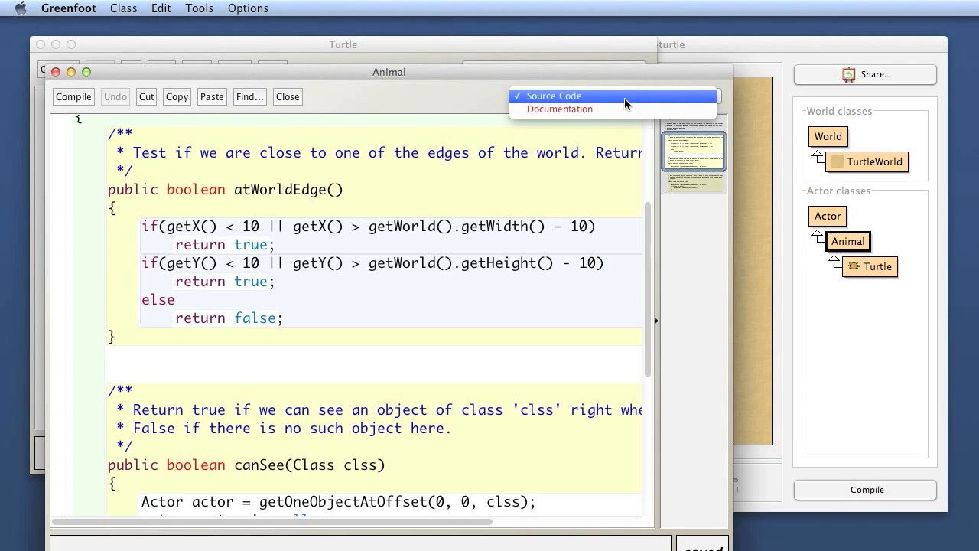
mouse_move(469, 103)
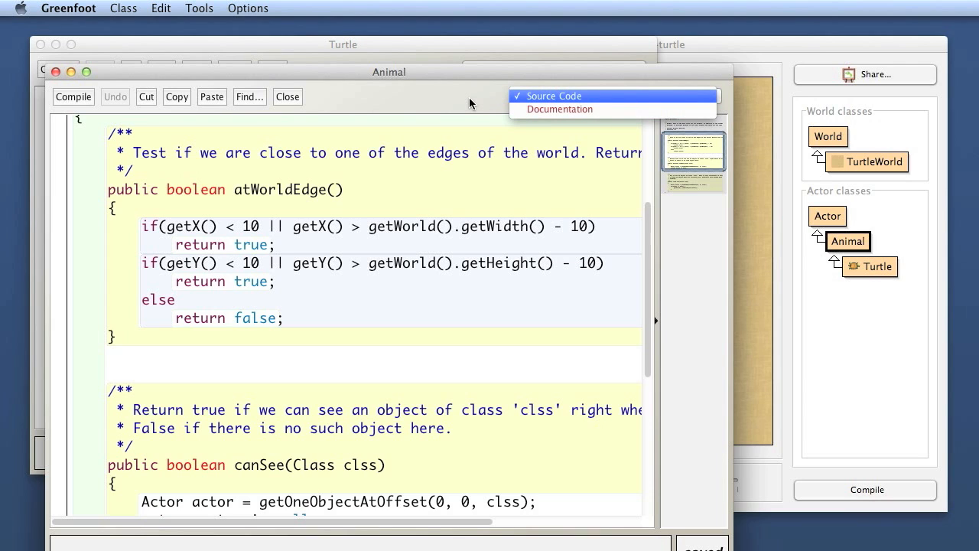
mouse_move(559, 97)
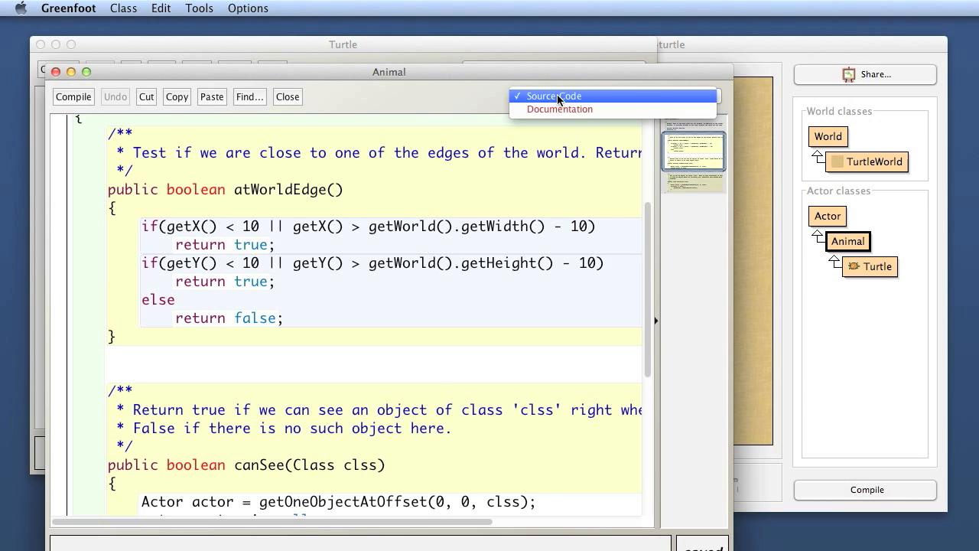
mouse_move(559, 109)
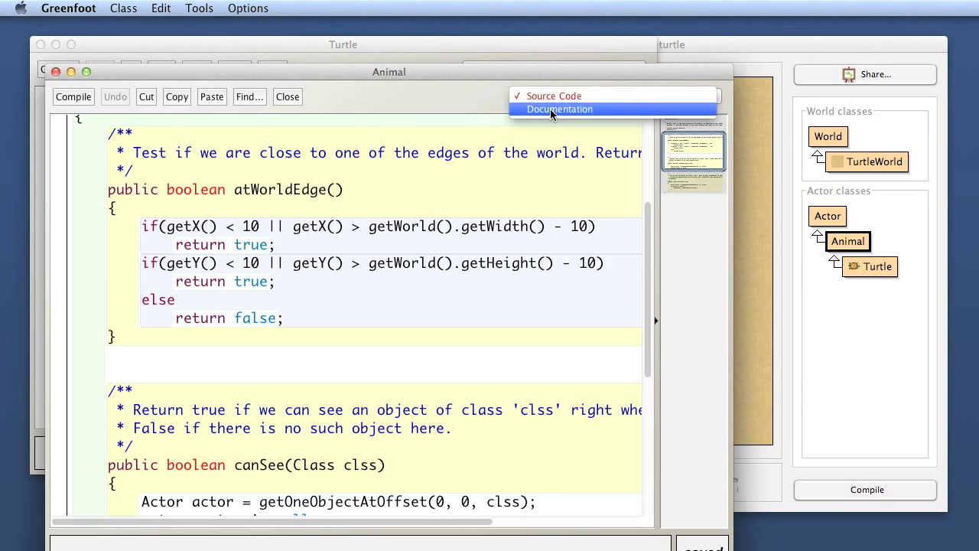
left_click(559, 109)
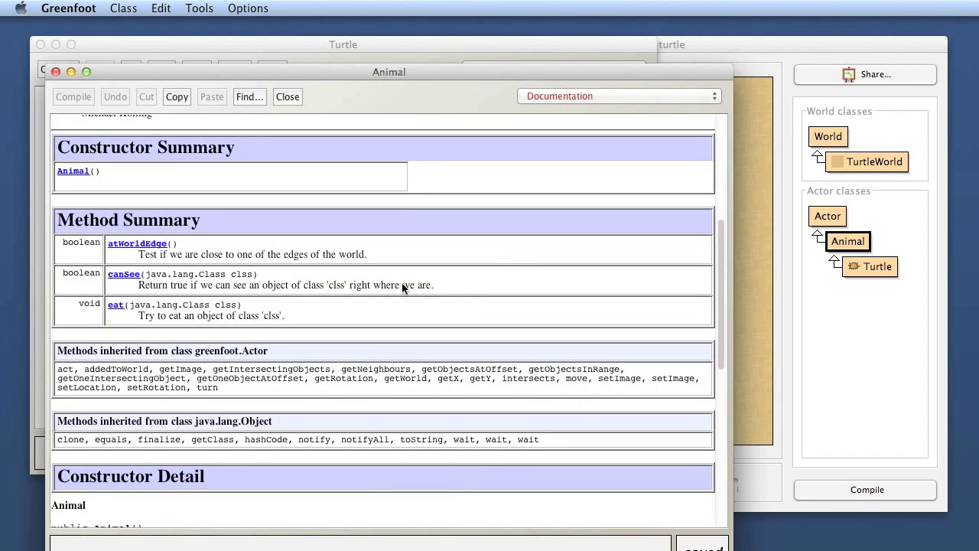
mouse_move(174, 247)
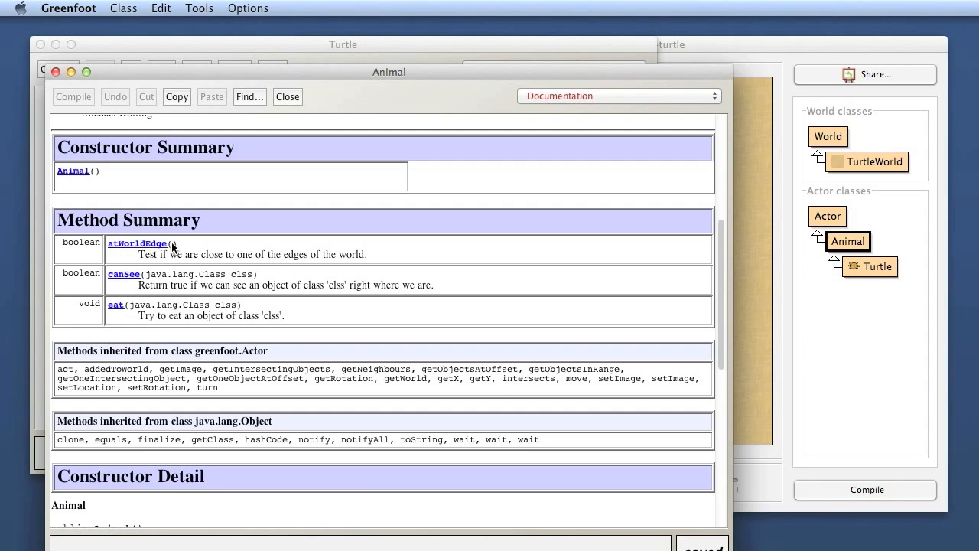
mouse_move(179, 289)
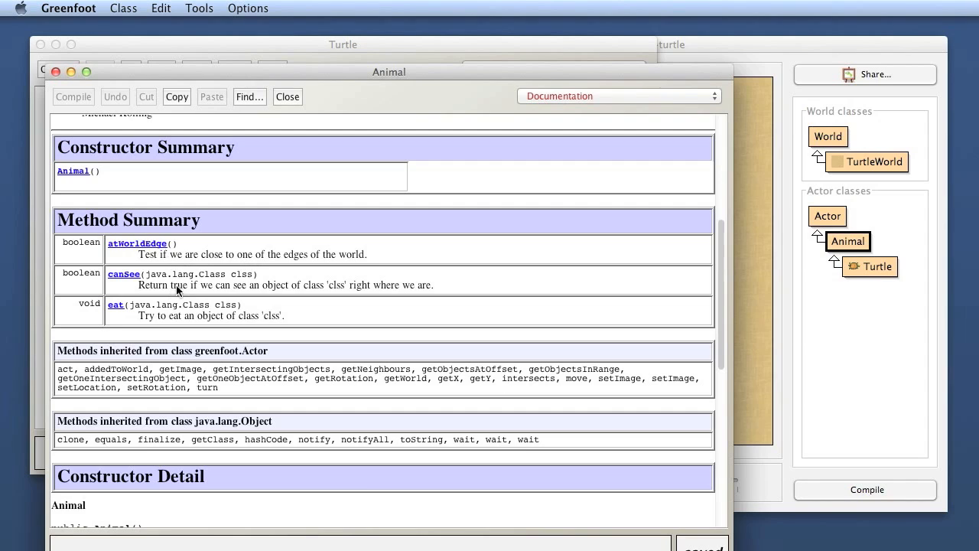
mouse_move(213, 297)
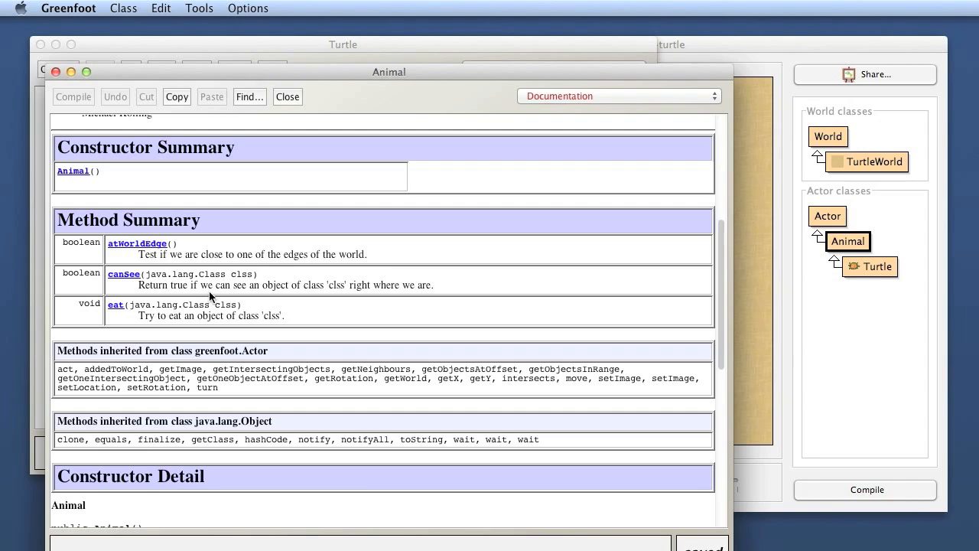
mouse_move(202, 256)
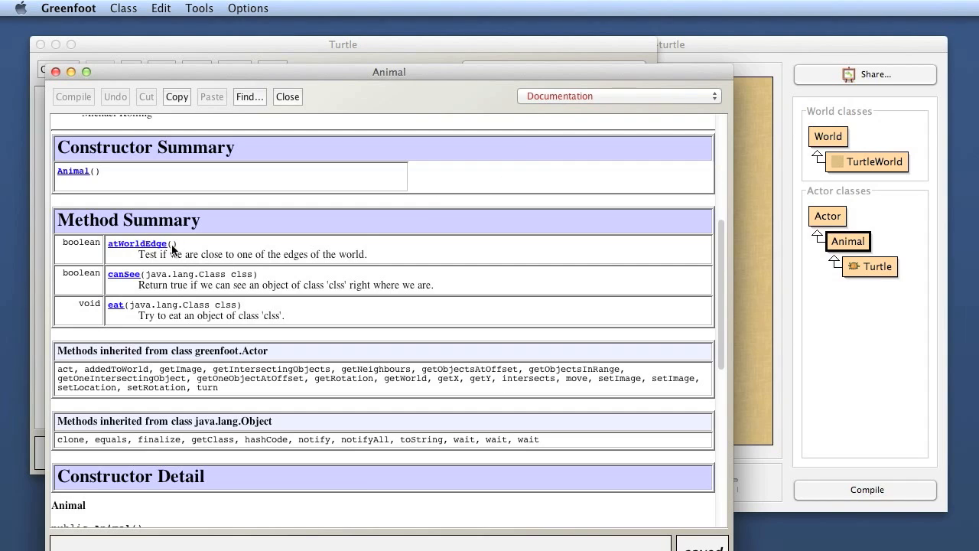
mouse_move(115, 246)
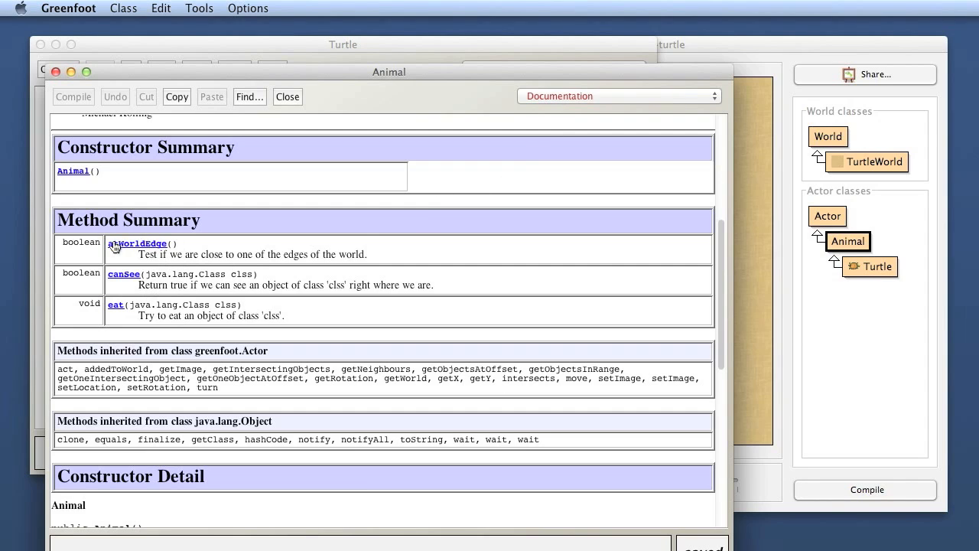
mouse_move(317, 268)
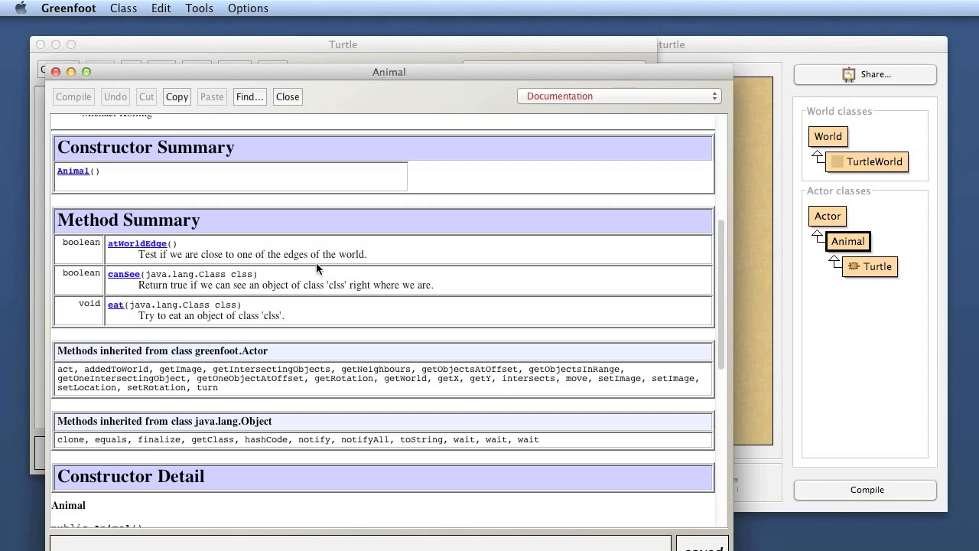
left_click(618, 96)
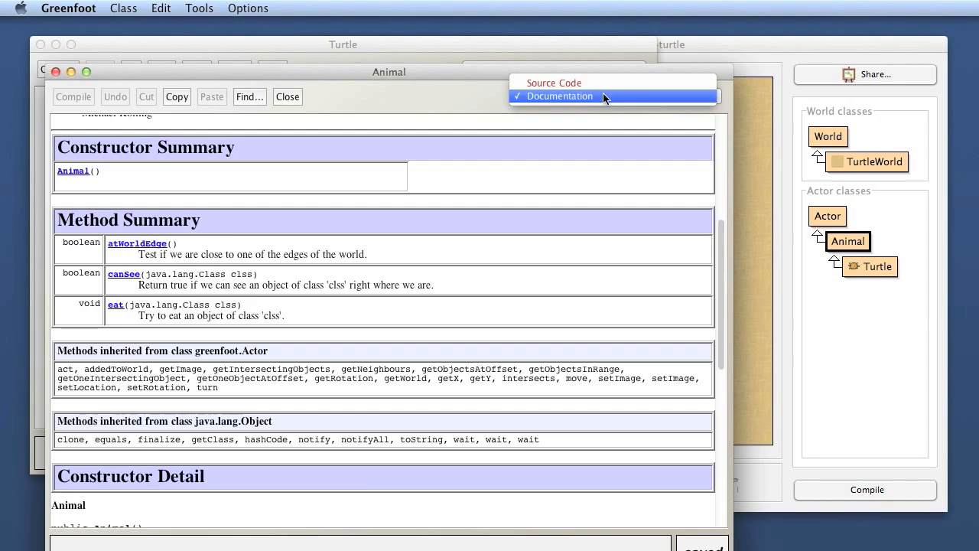
Step: Return Animal to Source Code view and draft a public void move() method calling move(4)
left_click(554, 83)
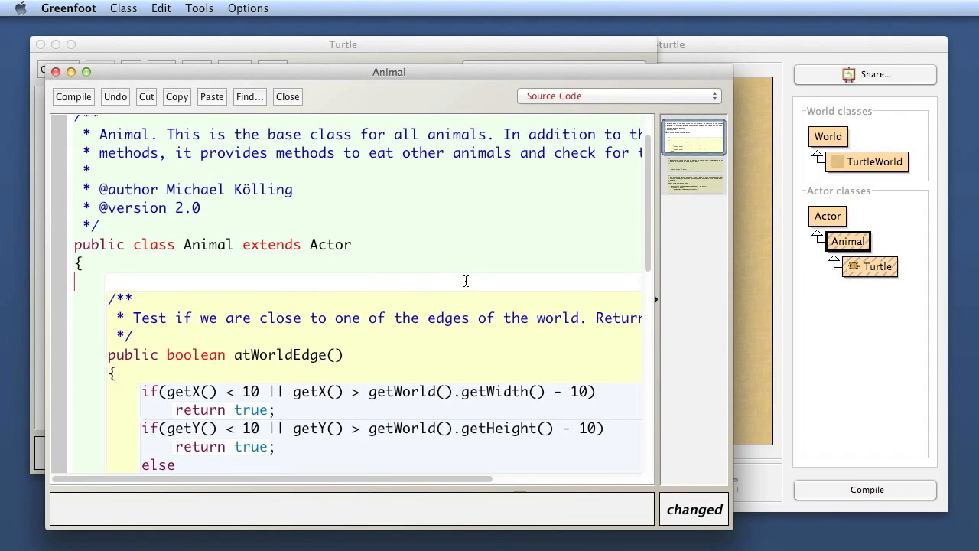
type("pu")
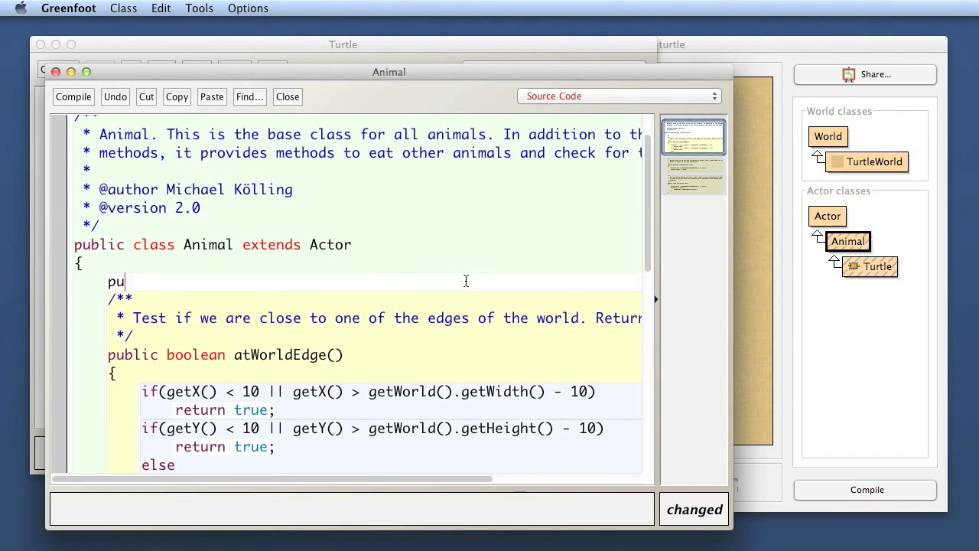
type("blic void move(")
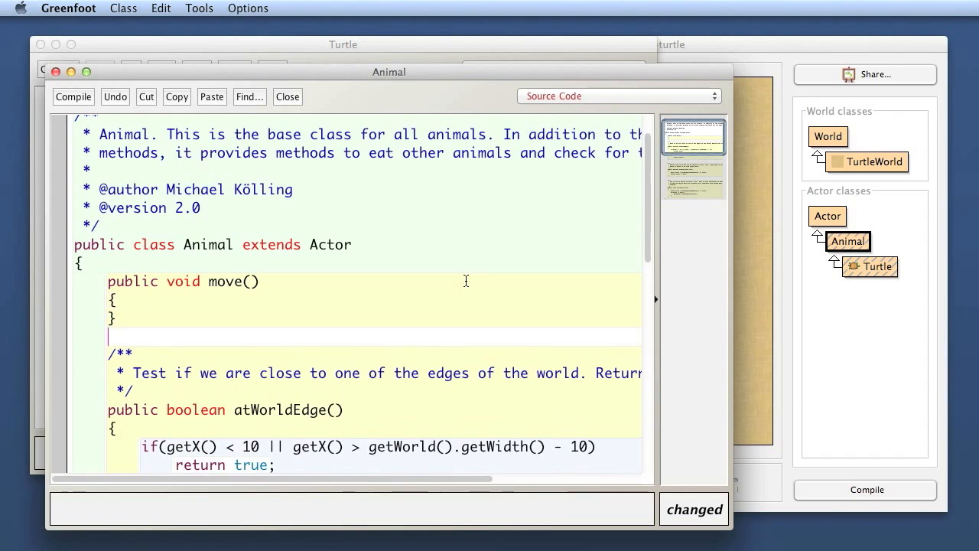
type("mo")
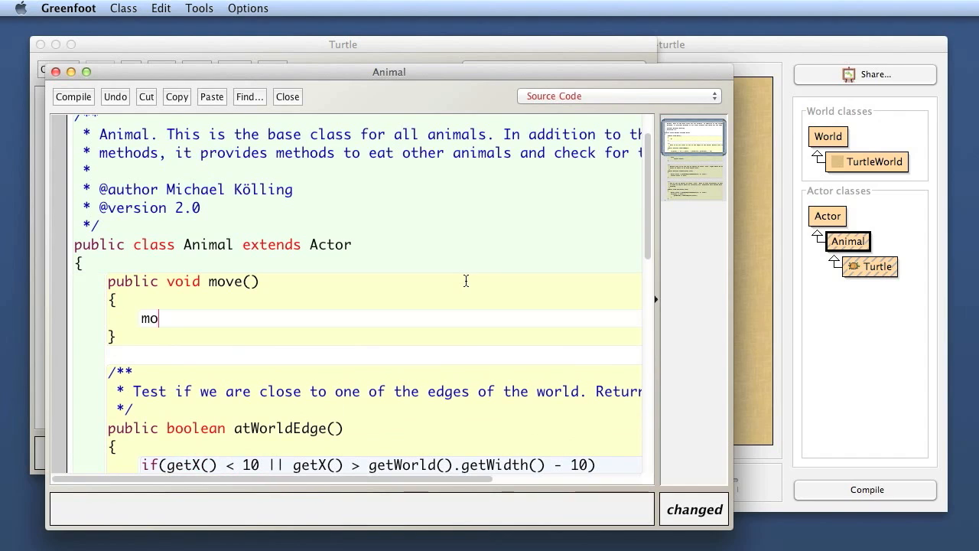
type("ve(4)")
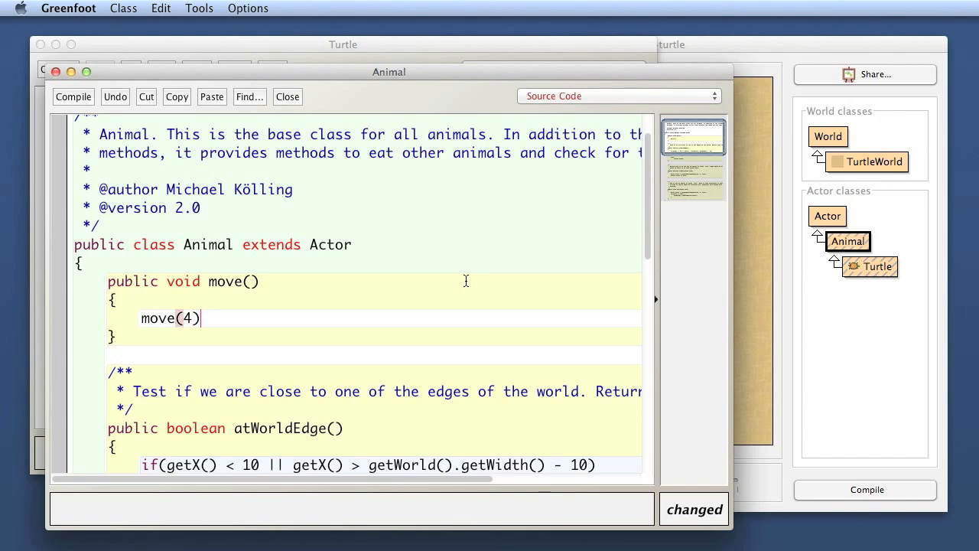
type(";")
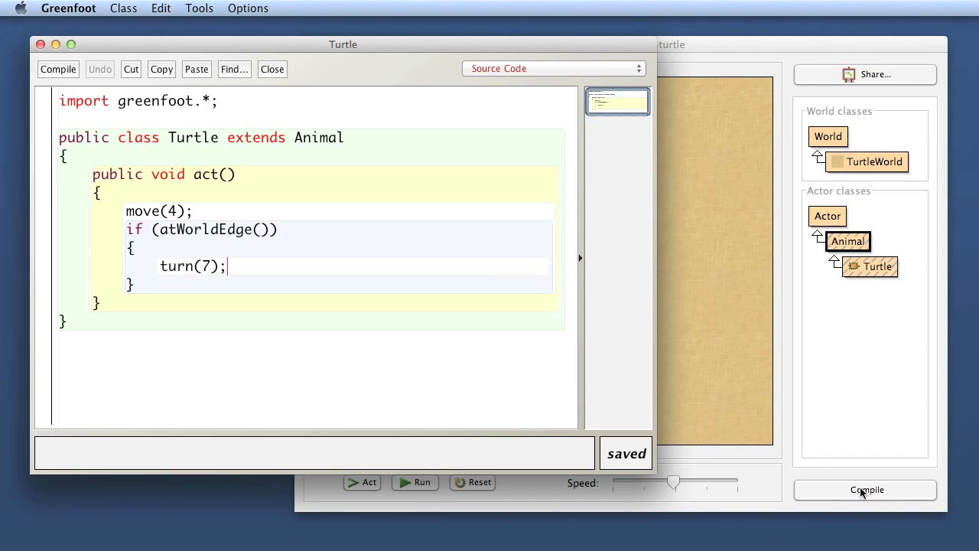
Step: Compile all classes without errors, then run and pause so the turtle sits mid-world
left_click(866, 489)
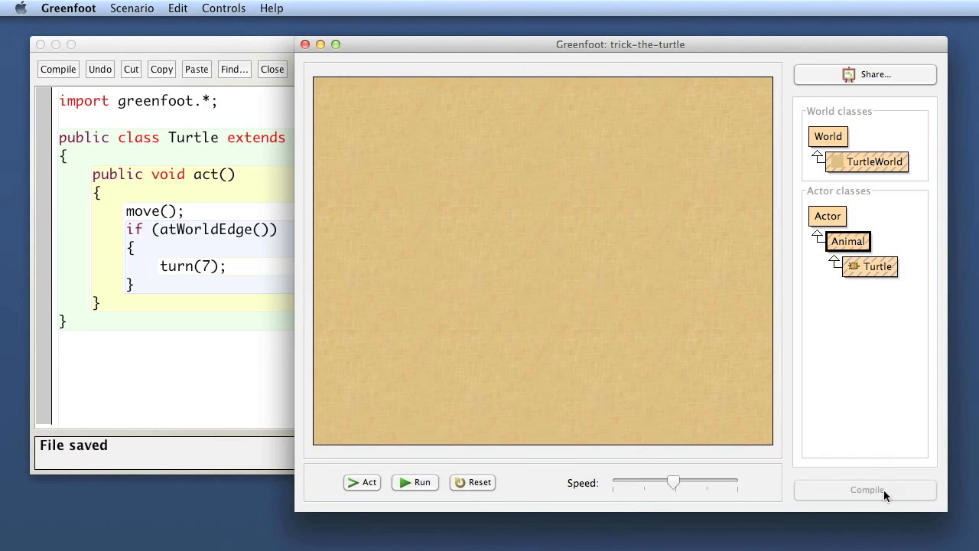
left_click(865, 490)
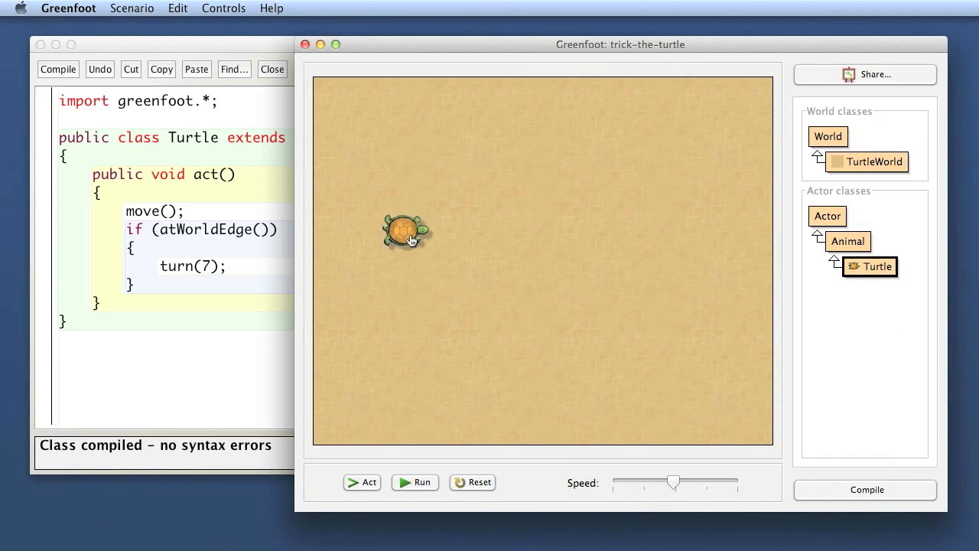
left_click(415, 482)
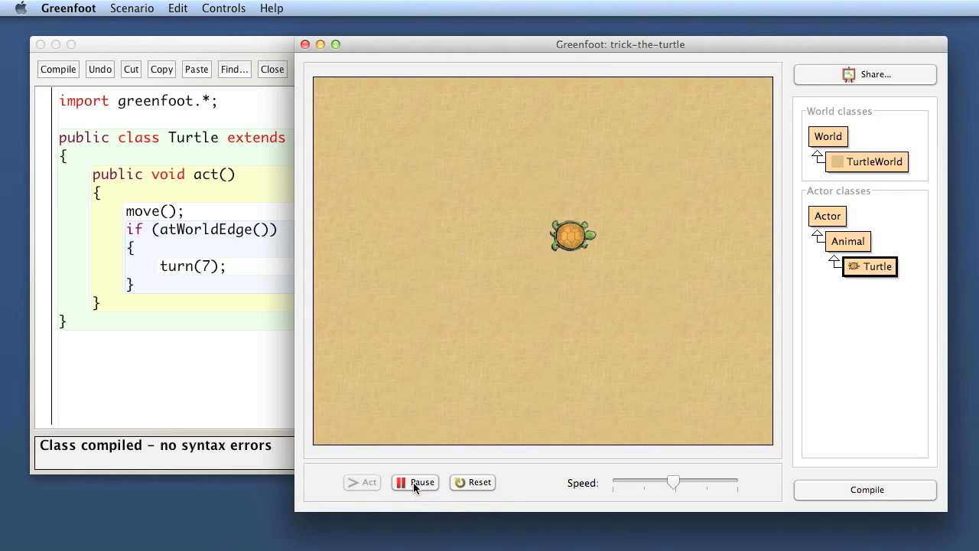
left_click(414, 482)
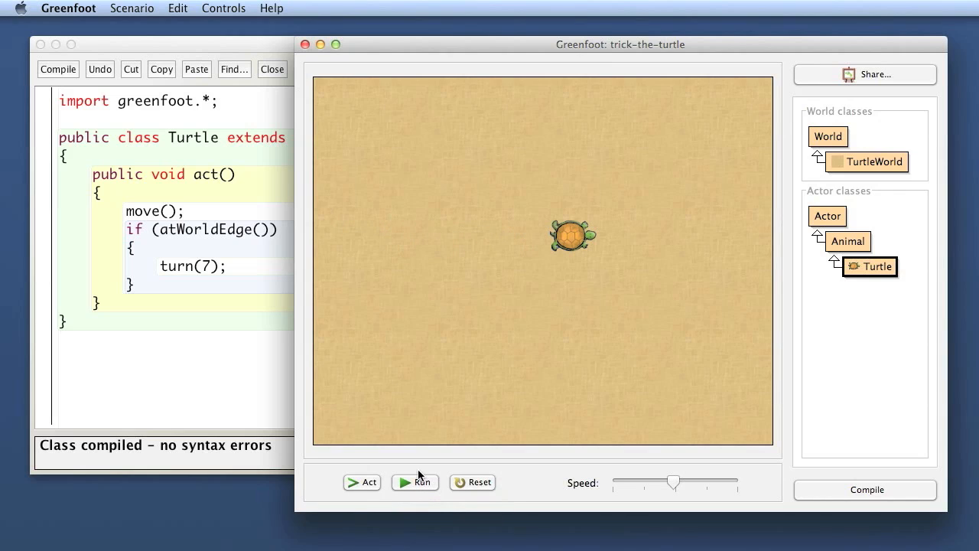
mouse_move(263, 438)
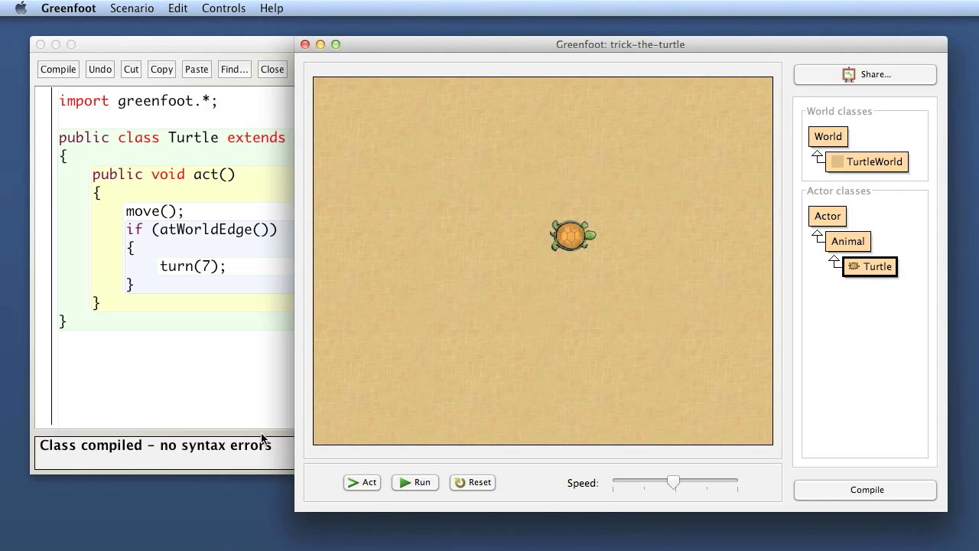
mouse_move(851, 245)
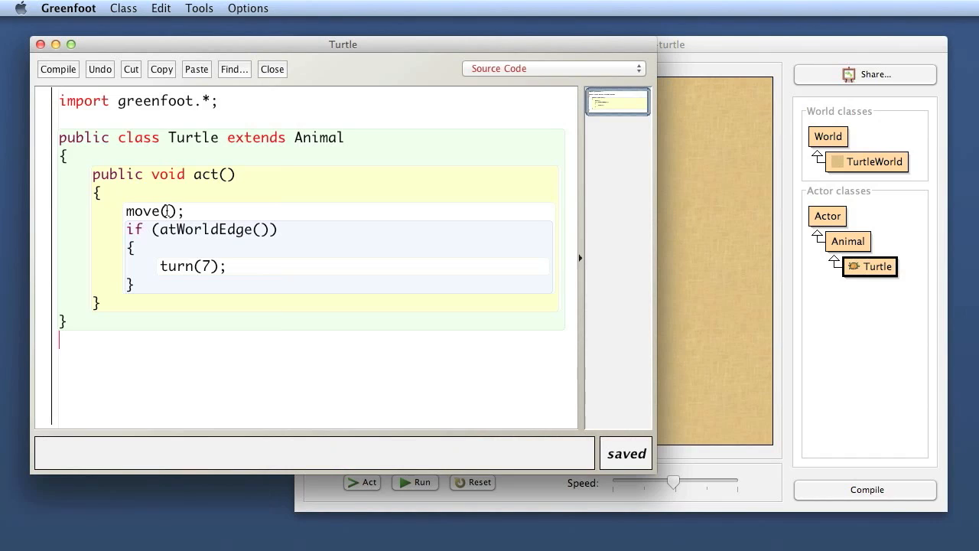
mouse_move(254, 308)
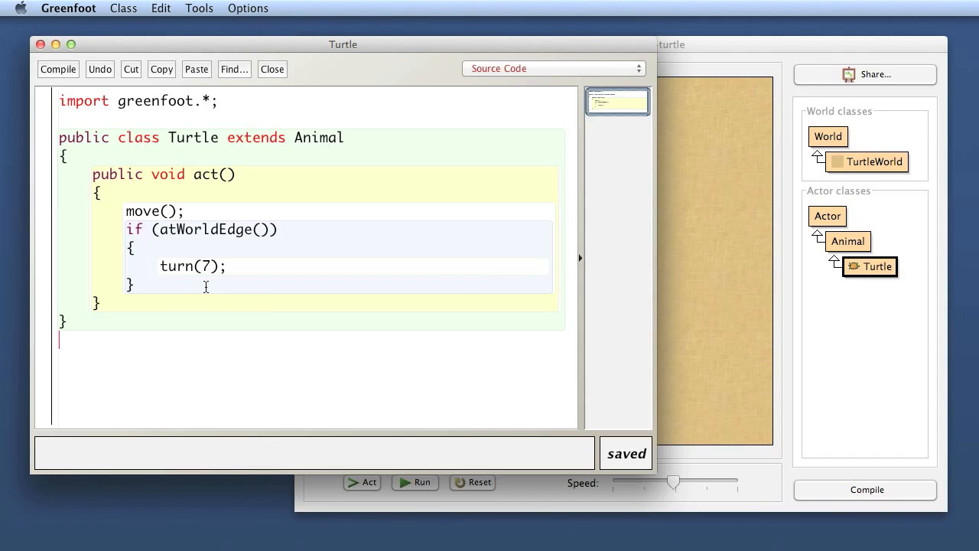
mouse_move(237, 305)
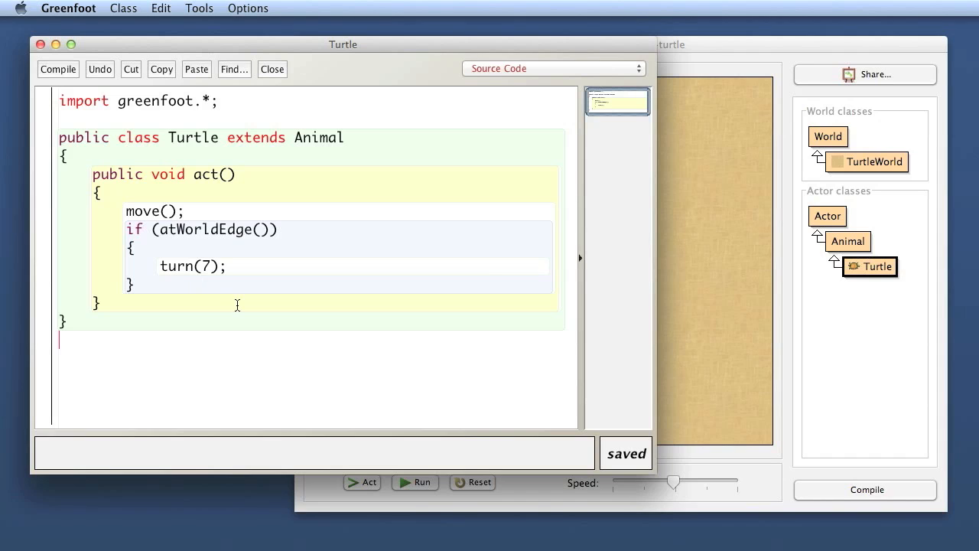
mouse_move(905, 272)
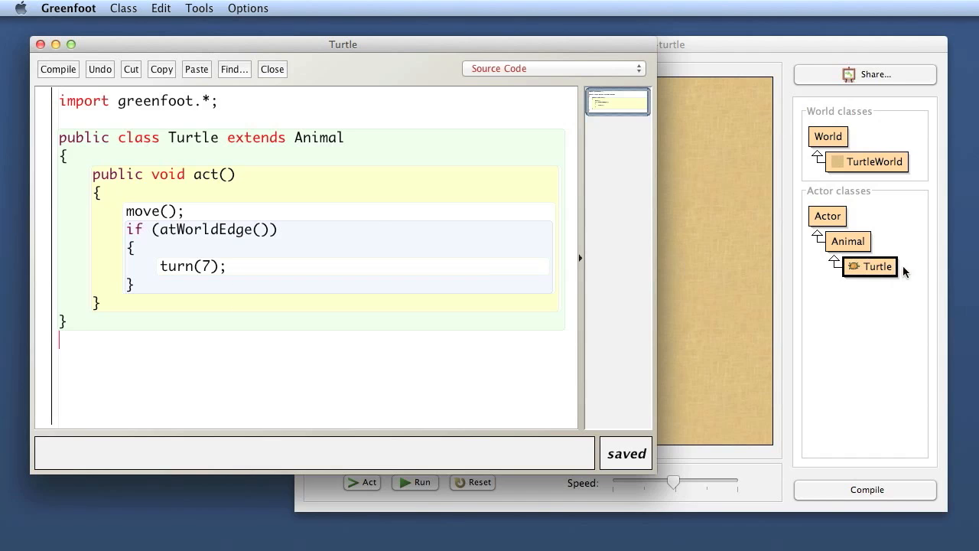
Step: Select and delete atWorldEdge() from the Turtle's if condition, leaving empty parentheses
double_click(847, 241)
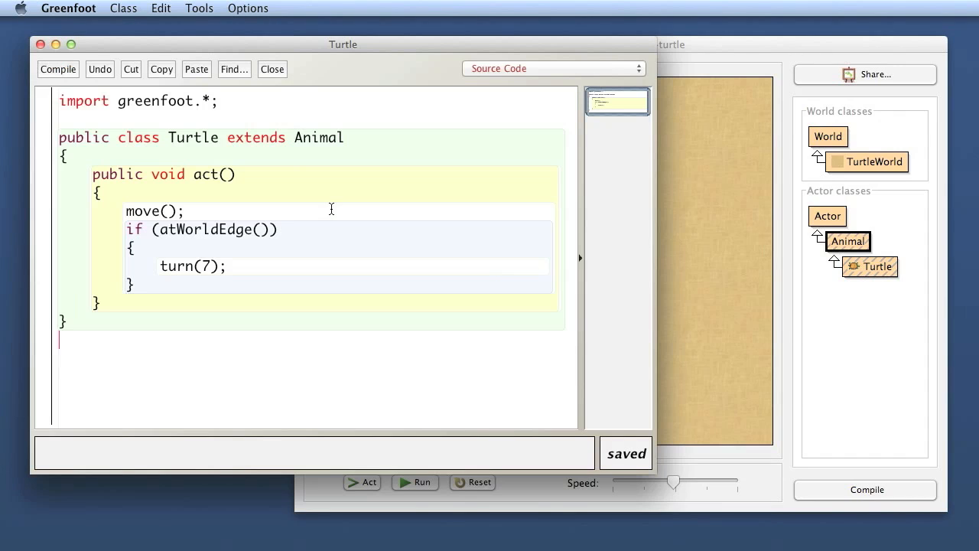
double_click(210, 229)
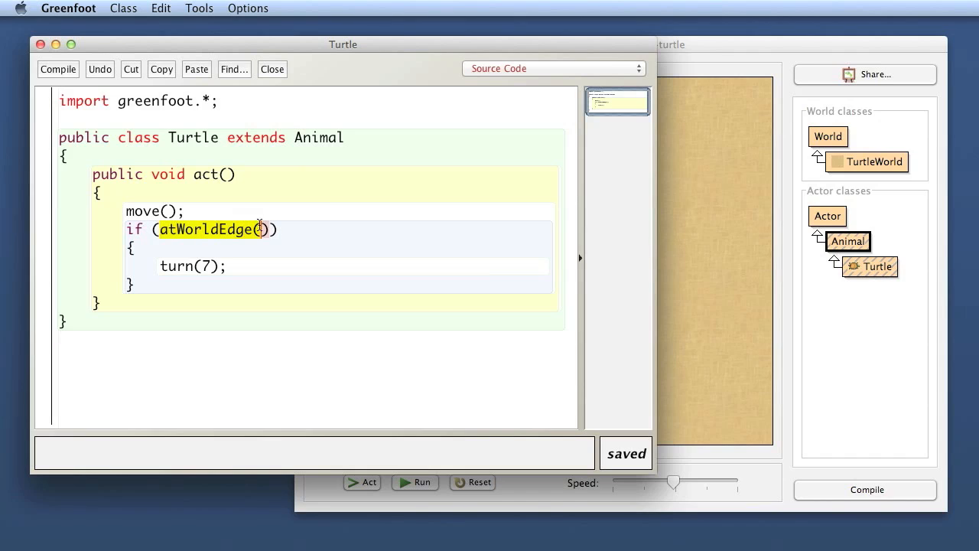
left_click(280, 229)
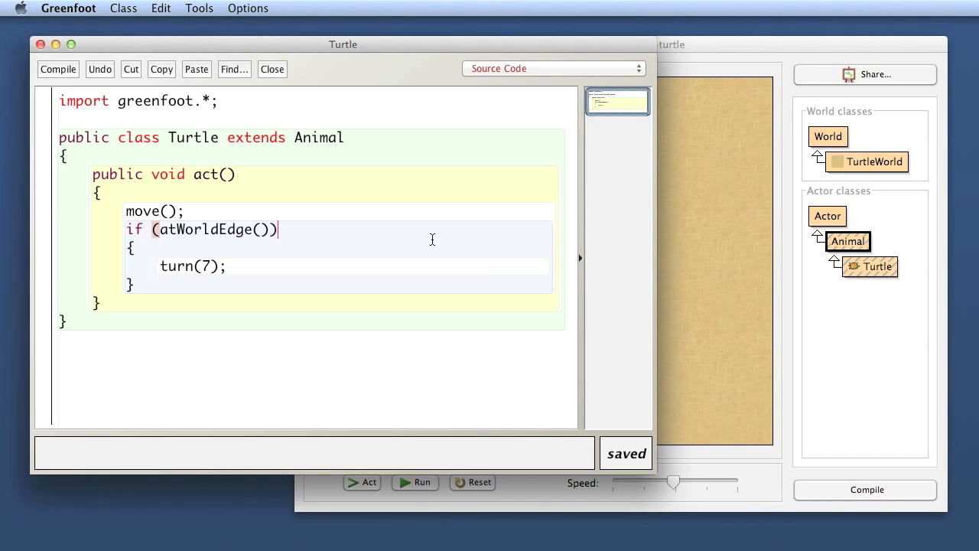
mouse_move(503, 255)
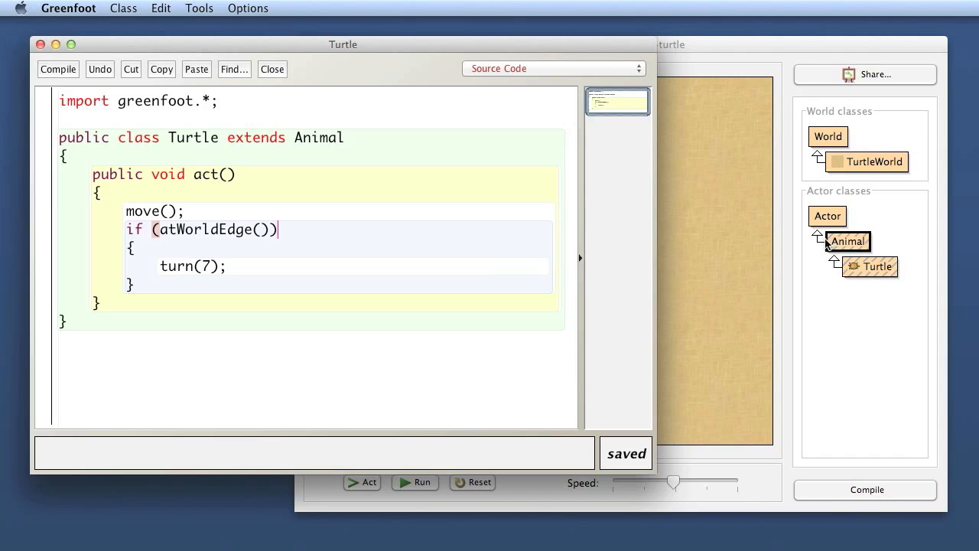
mouse_move(885, 243)
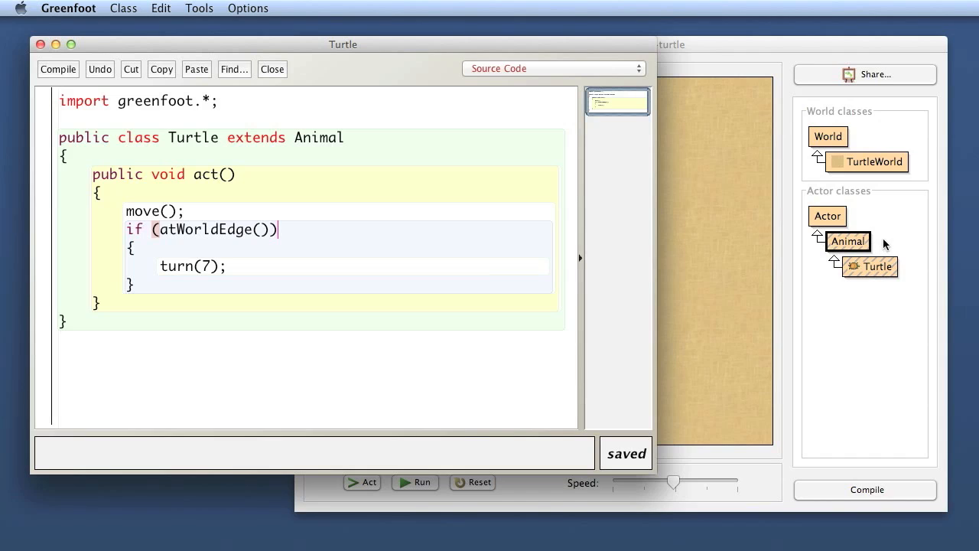
mouse_move(864, 277)
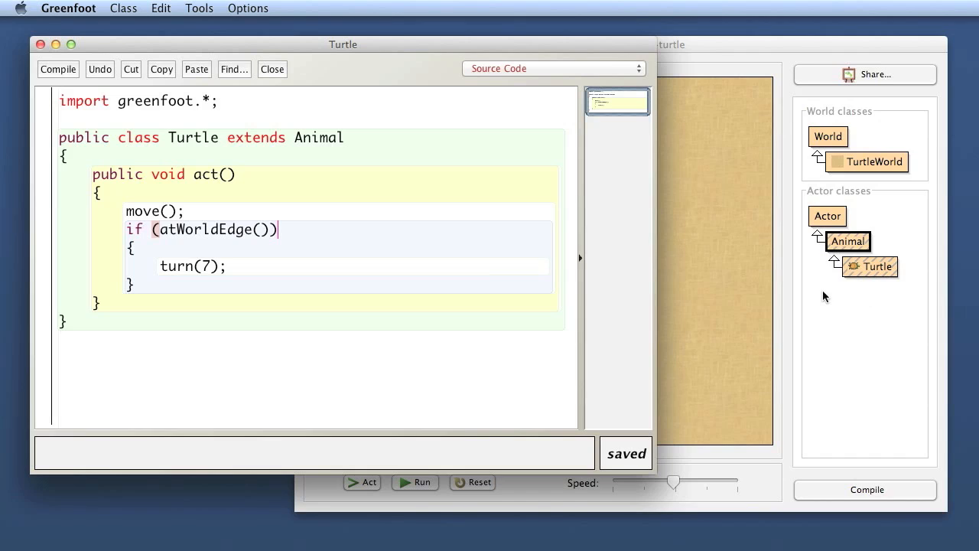
mouse_move(836, 267)
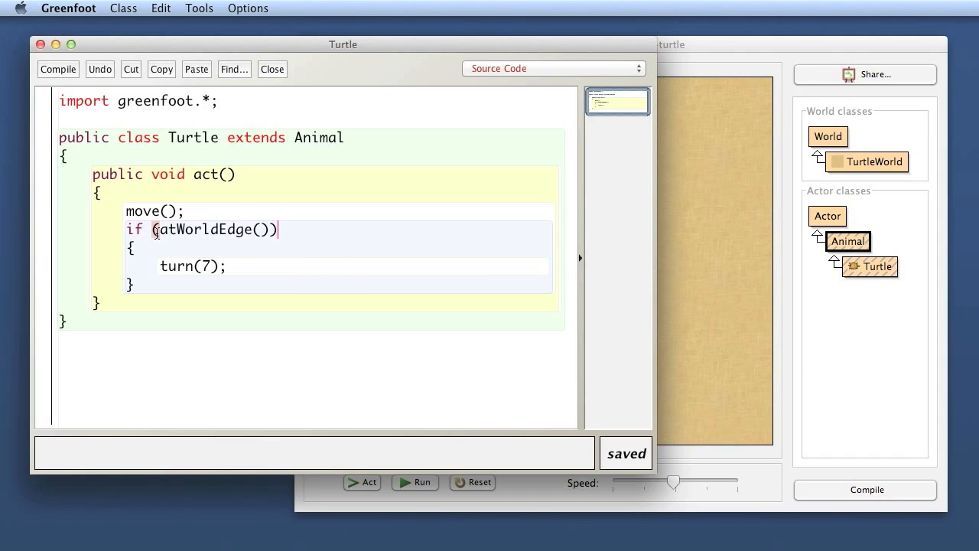
double_click(214, 230)
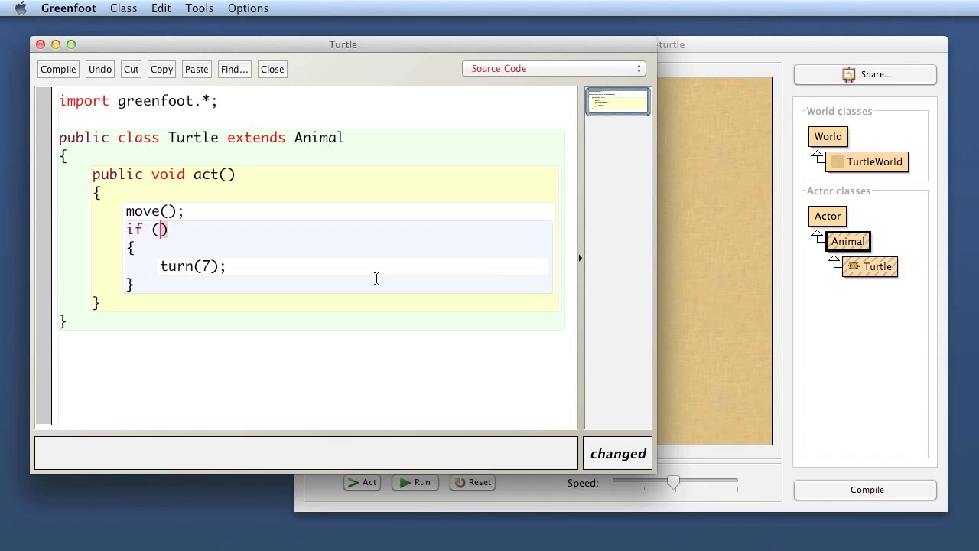
Step: Type Greenfoot.isKeyDown("left") as the Turtle's if condition and compile the class
type("Gr")
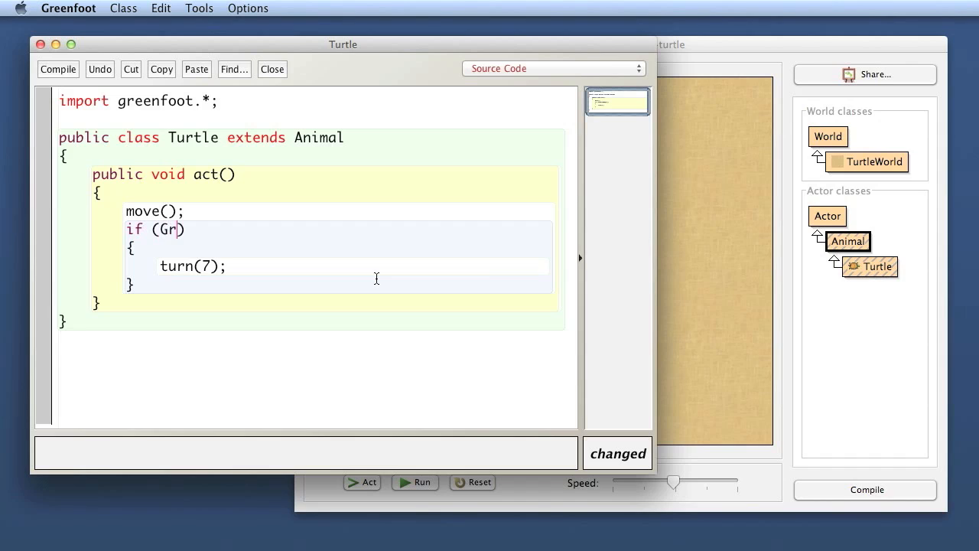
type("eenfoot")
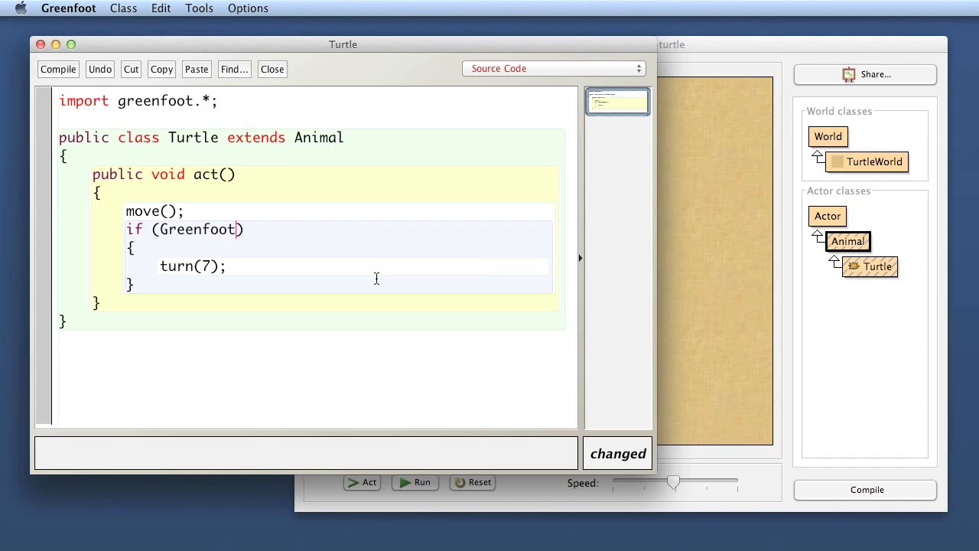
type(".")
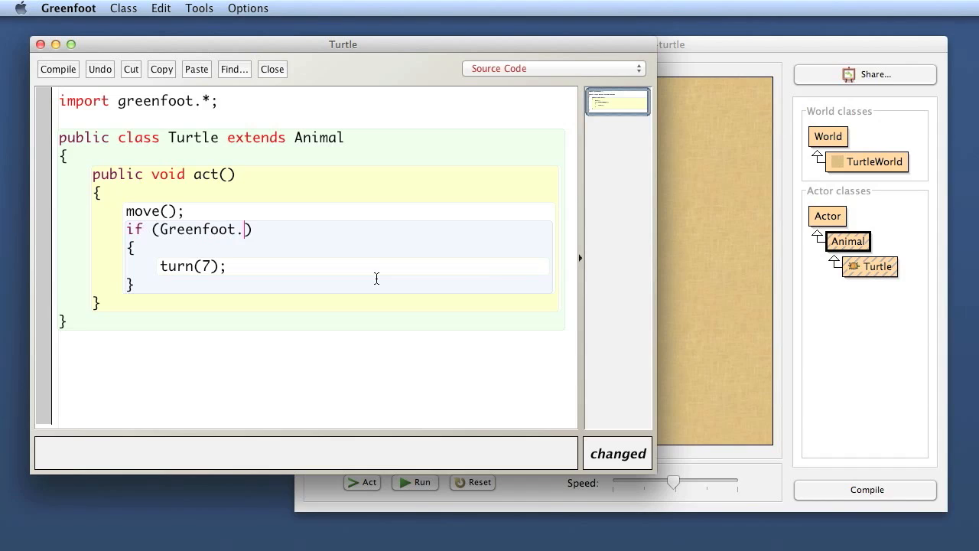
type("isKeyDown(\"l")
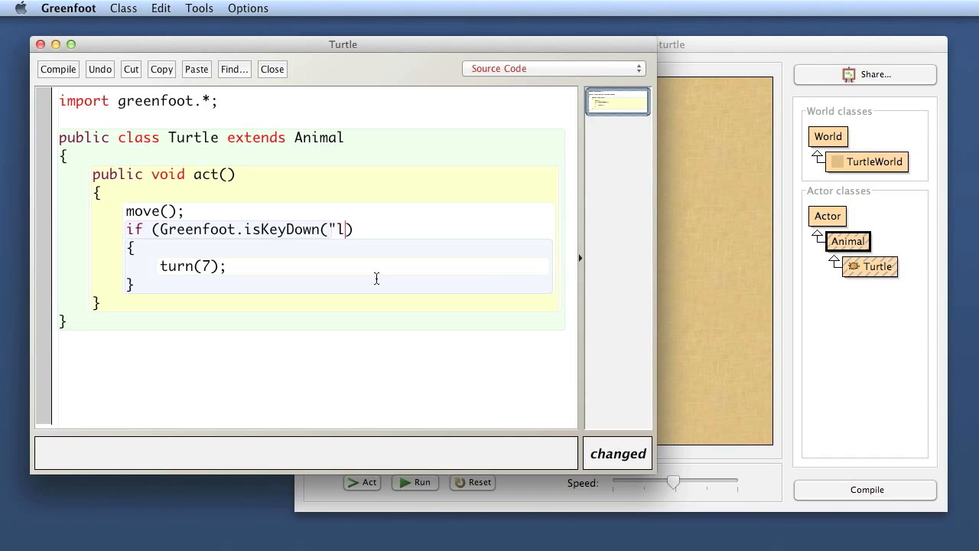
type("eft)")
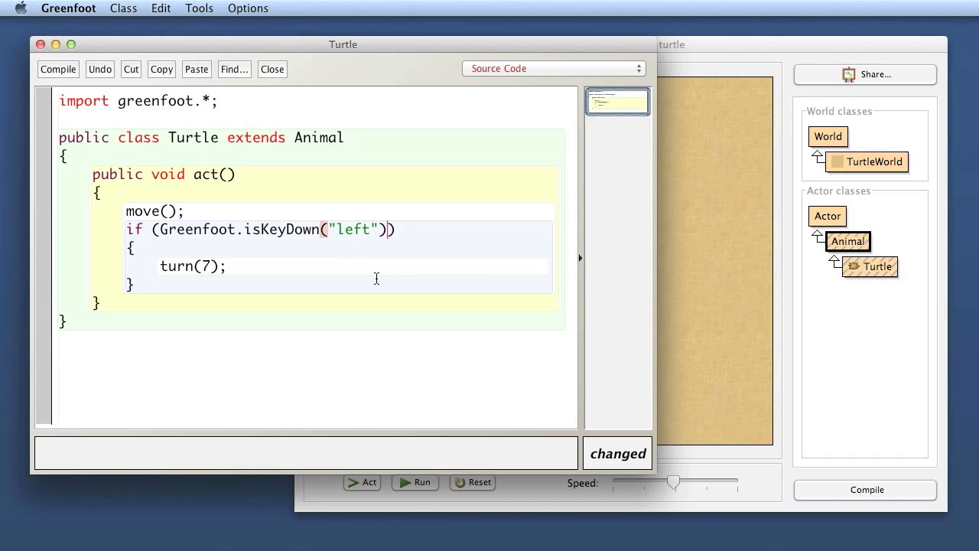
double_click(282, 230)
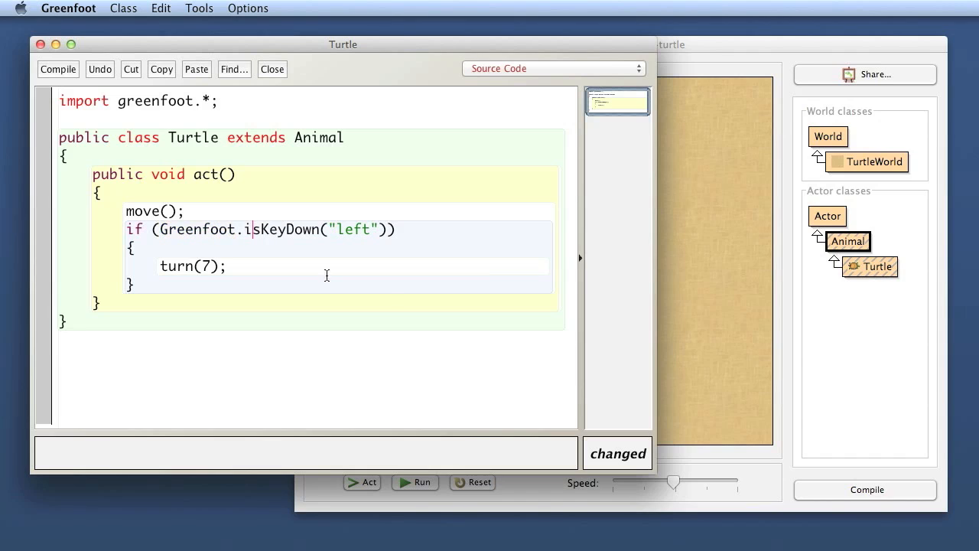
mouse_move(359, 287)
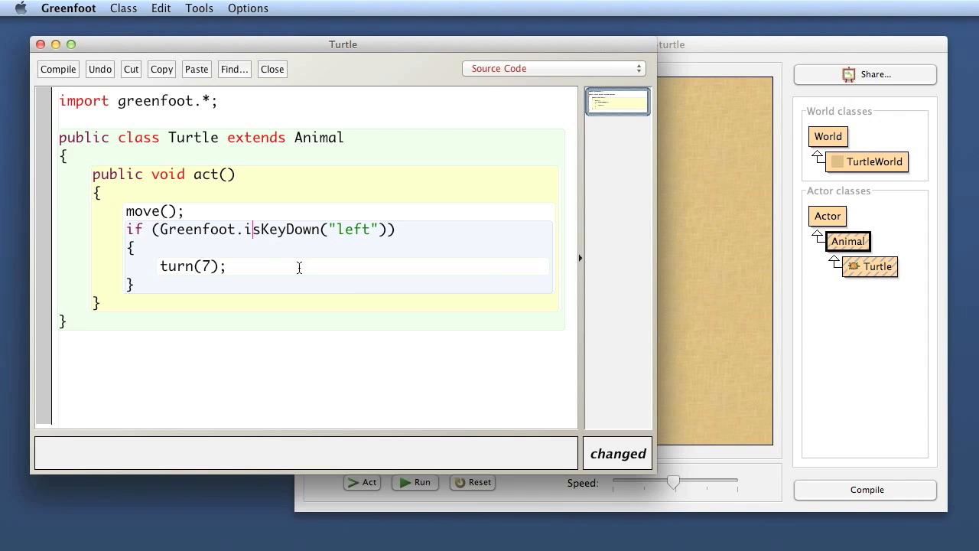
left_click(57, 68)
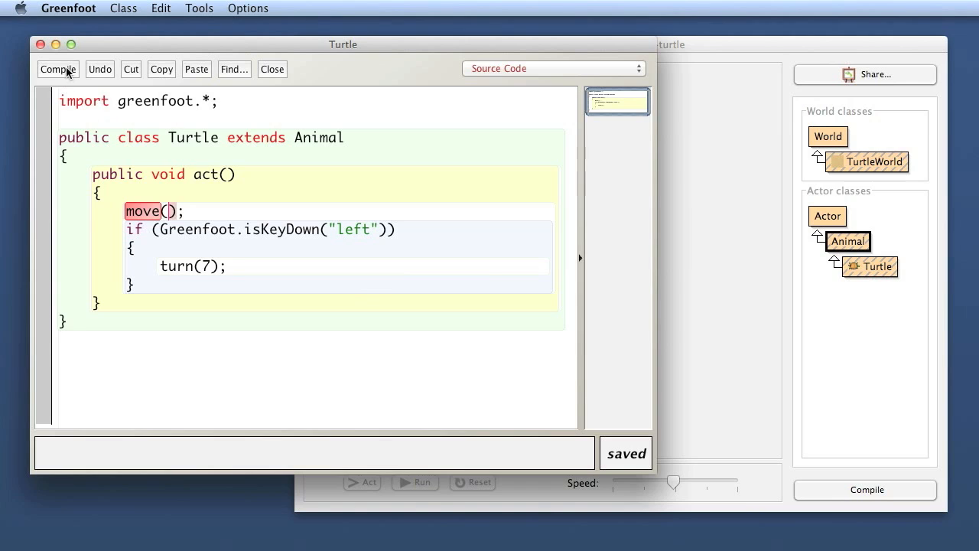
Step: Change move() to move(4), compile cleanly, then run and pause the turtle
left_click(57, 69)
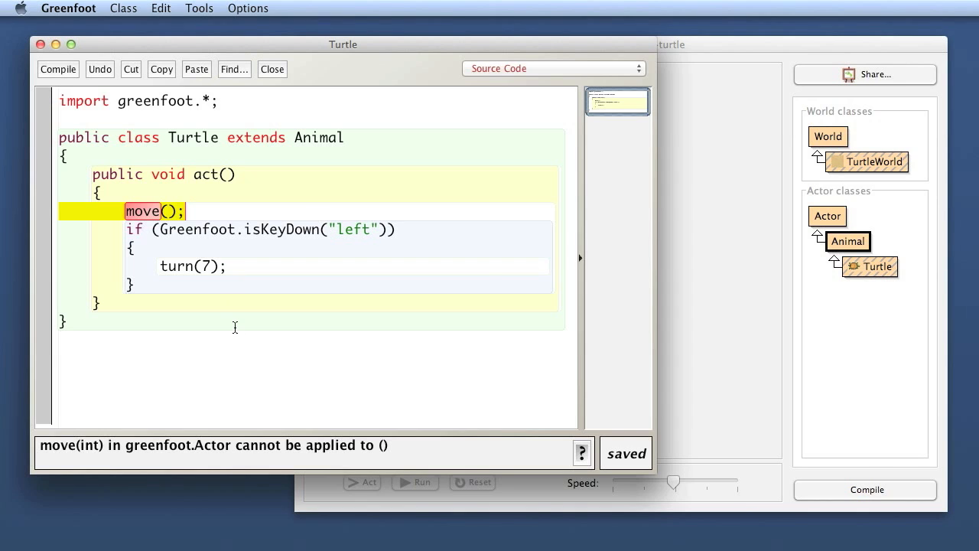
mouse_move(231, 315)
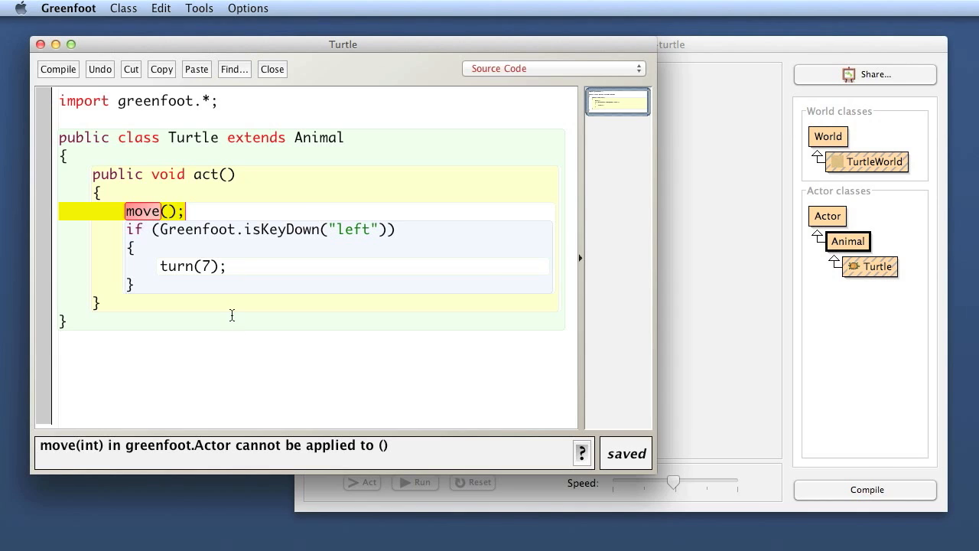
mouse_move(255, 464)
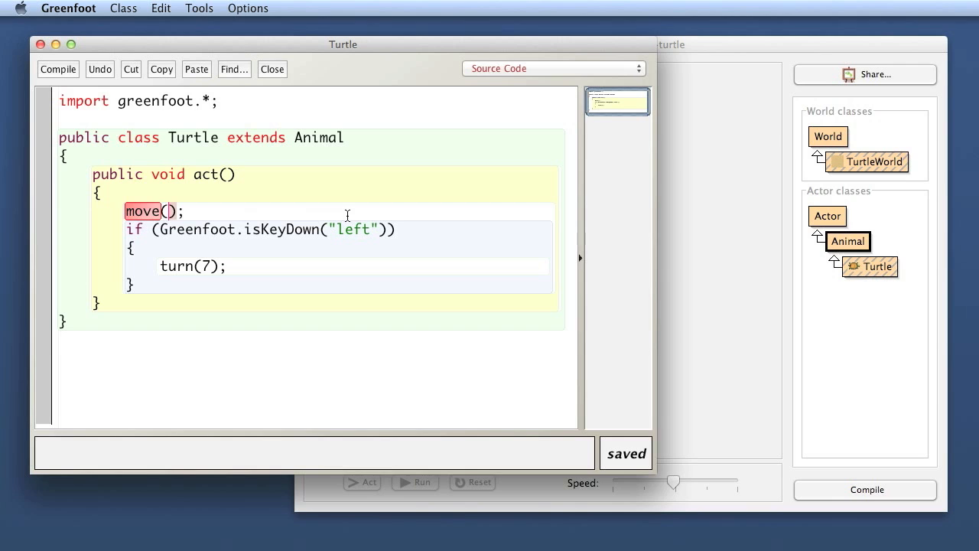
type("4")
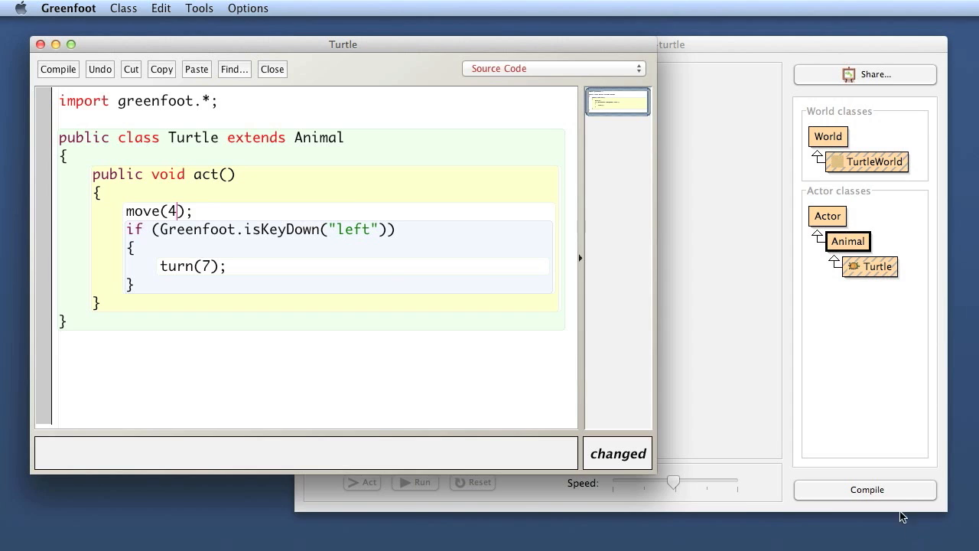
left_click(58, 69)
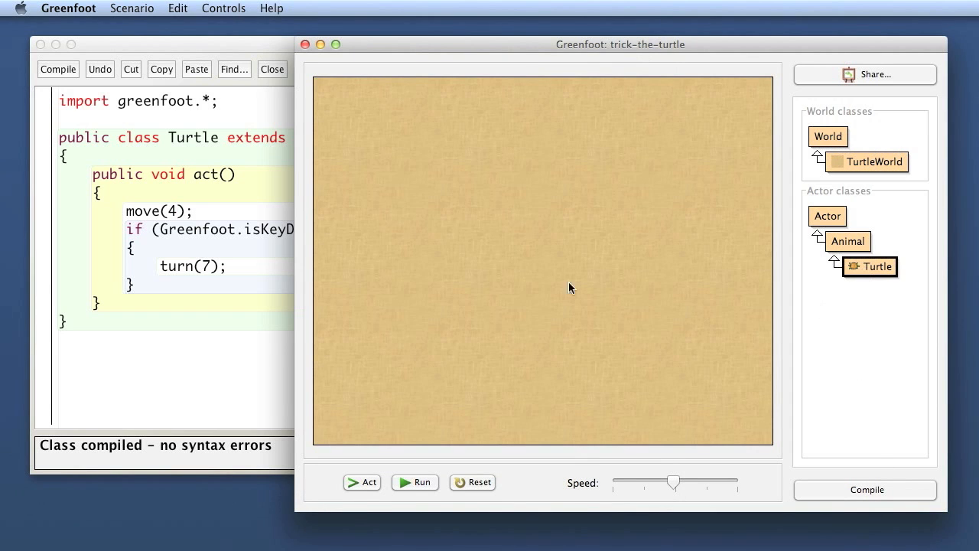
left_click(415, 482)
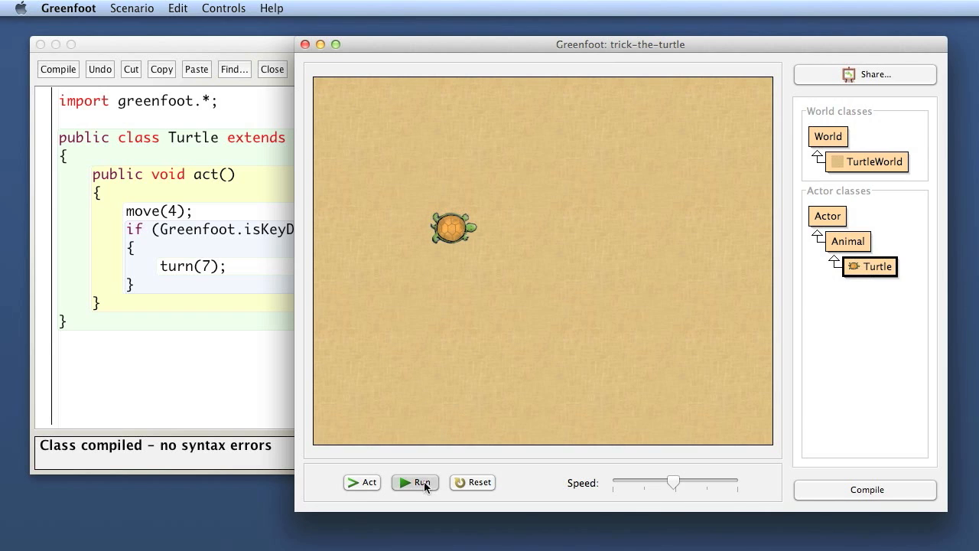
left_click(414, 482)
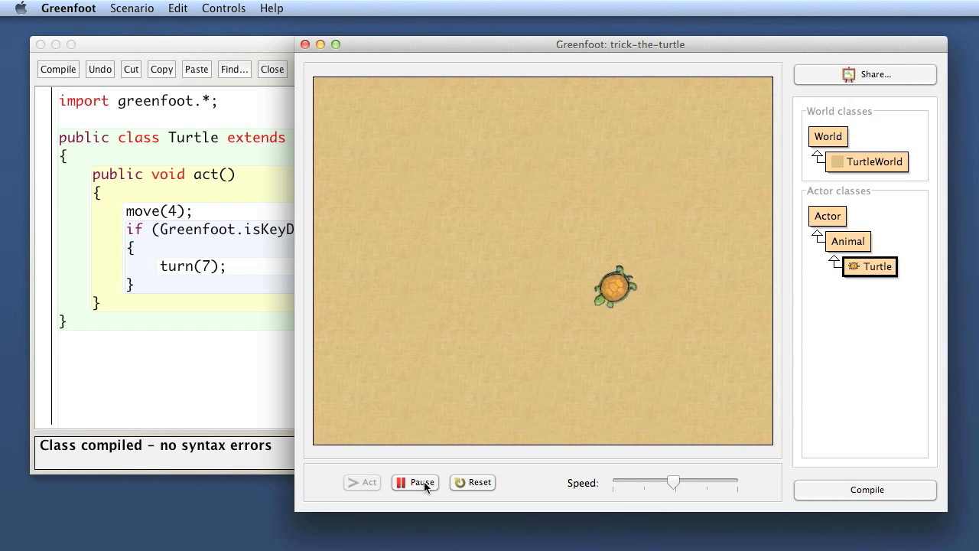
left_click(362, 482)
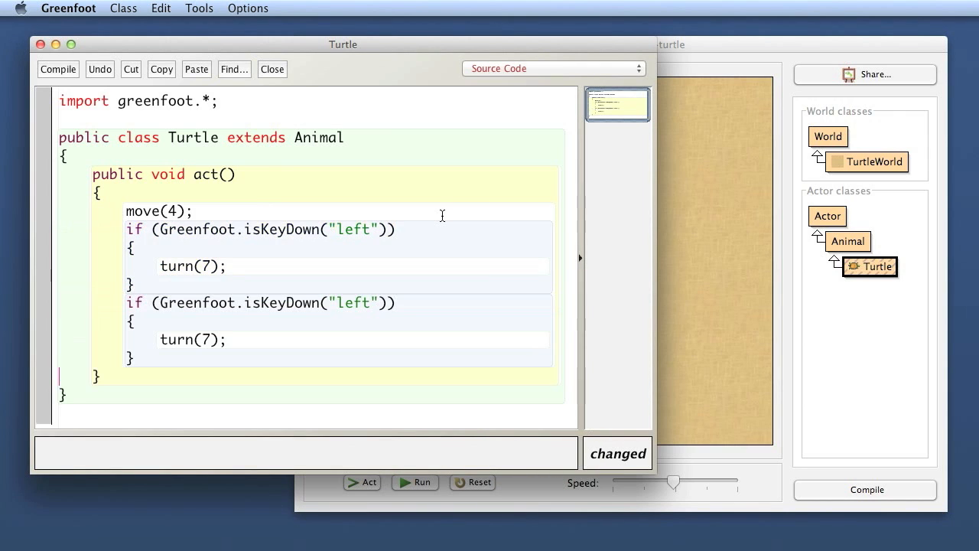
Step: Steer right with turn(7) and left with turn(-7), then compile, run and stop
double_click(352, 230)
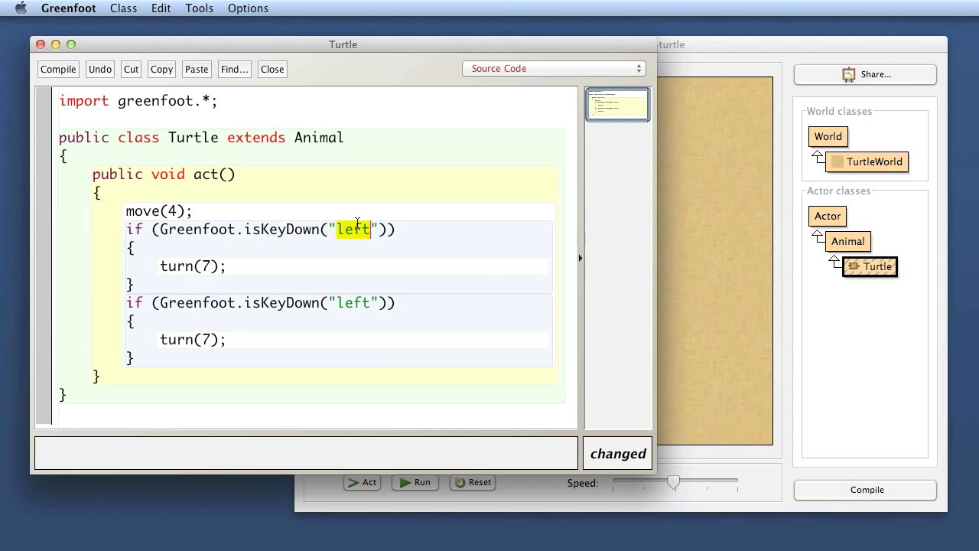
type("right")
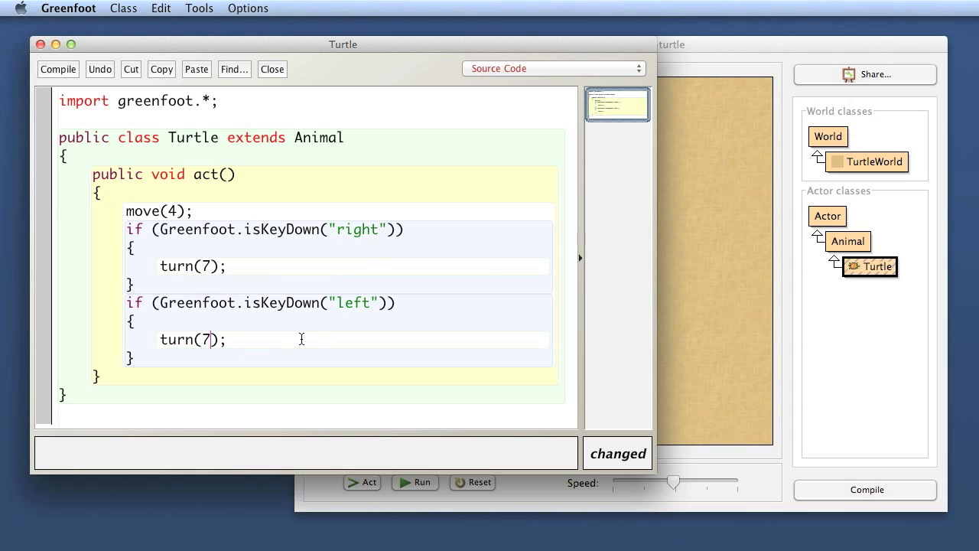
type("-")
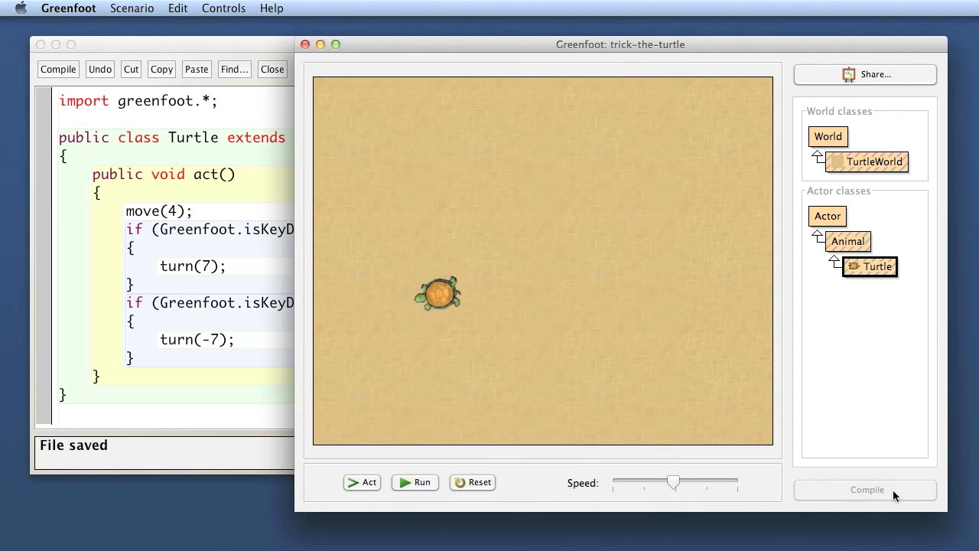
left_click(865, 490)
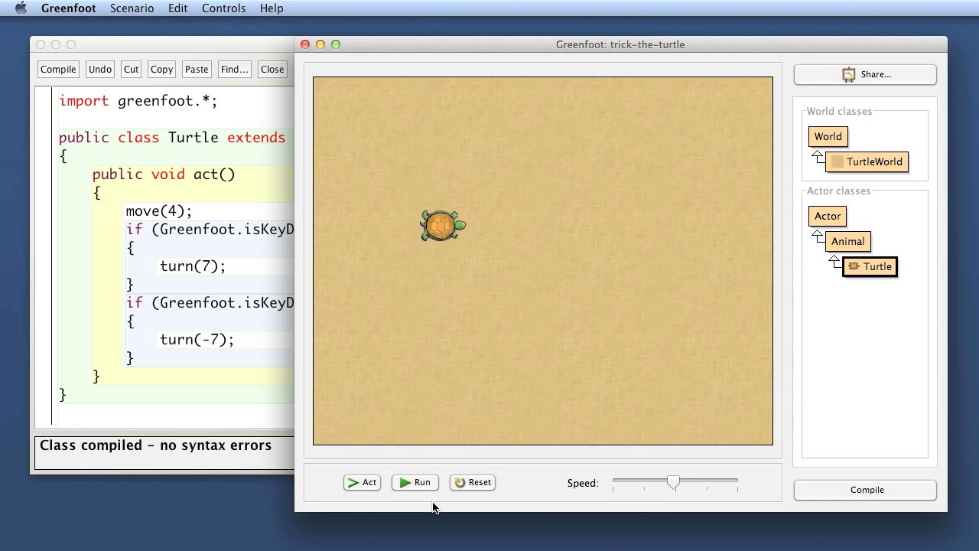
left_click(414, 482)
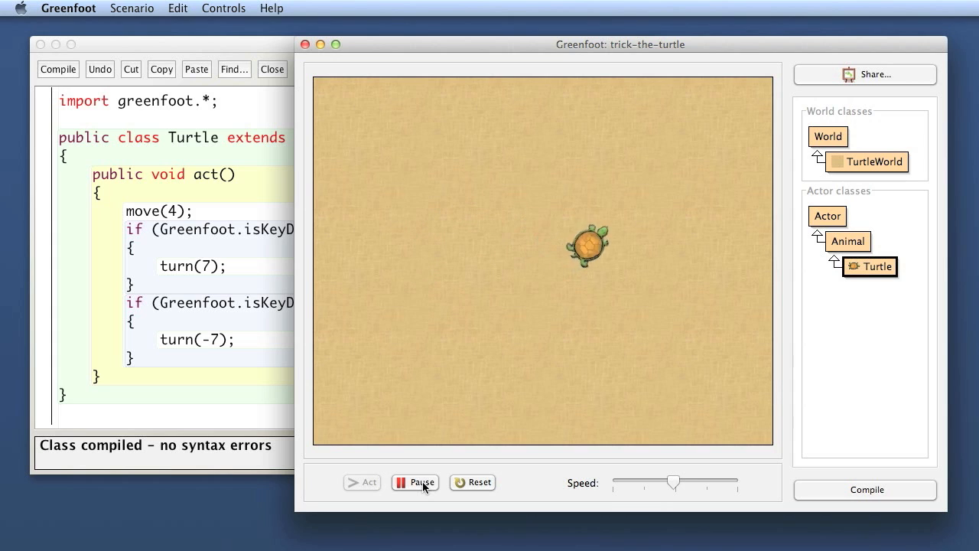
left_click(415, 482)
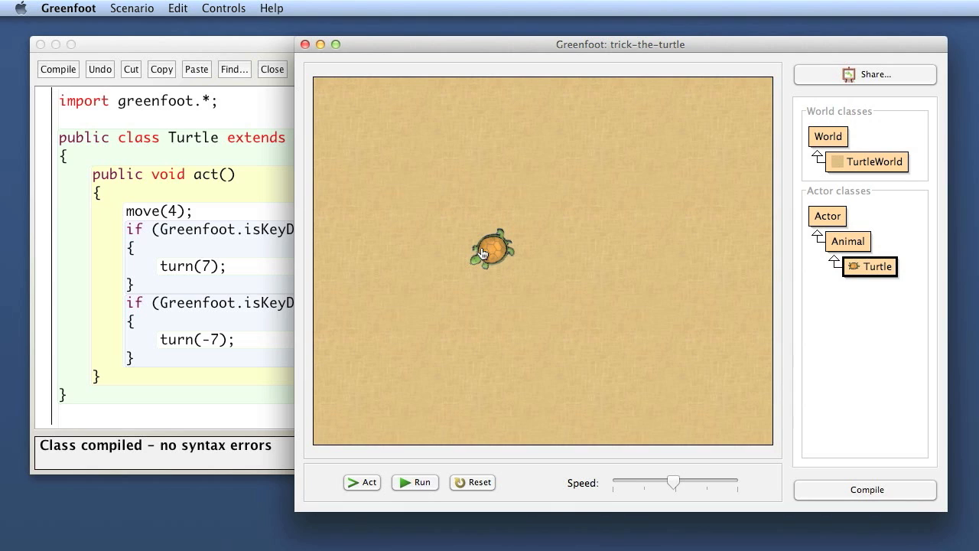
mouse_move(384, 321)
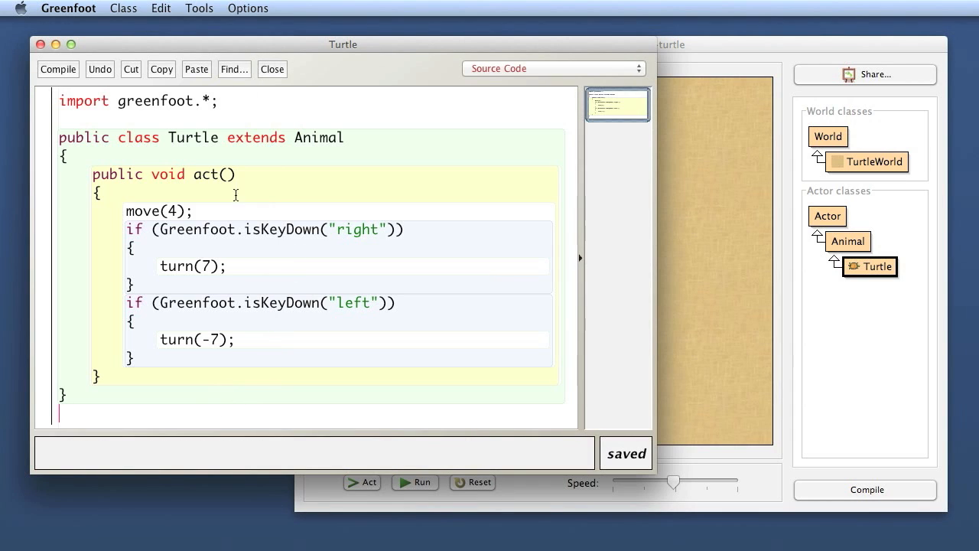
mouse_move(213, 211)
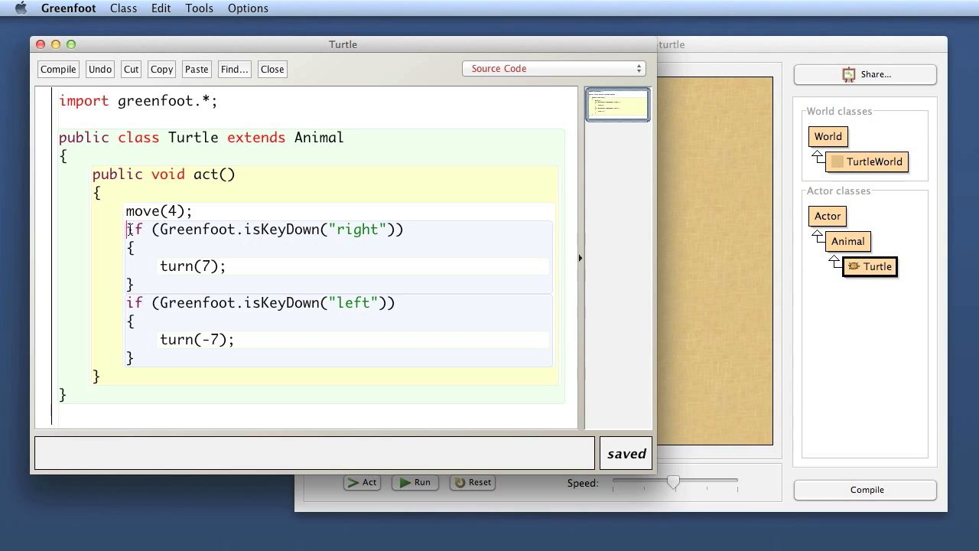
Step: Highlight 'if', 'Greenfoot' and the key-check condition in the Turtle act method while explaining
double_click(134, 230)
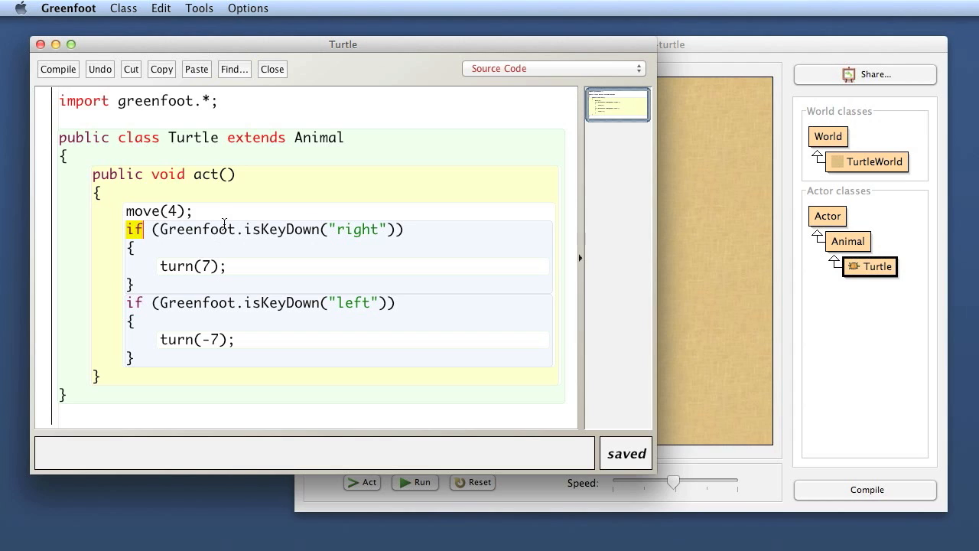
left_click(195, 211)
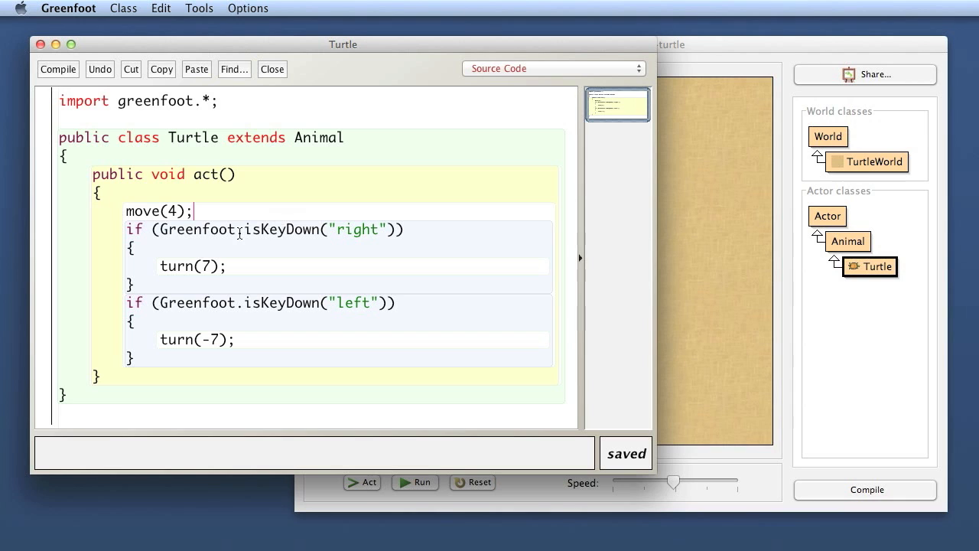
double_click(280, 229)
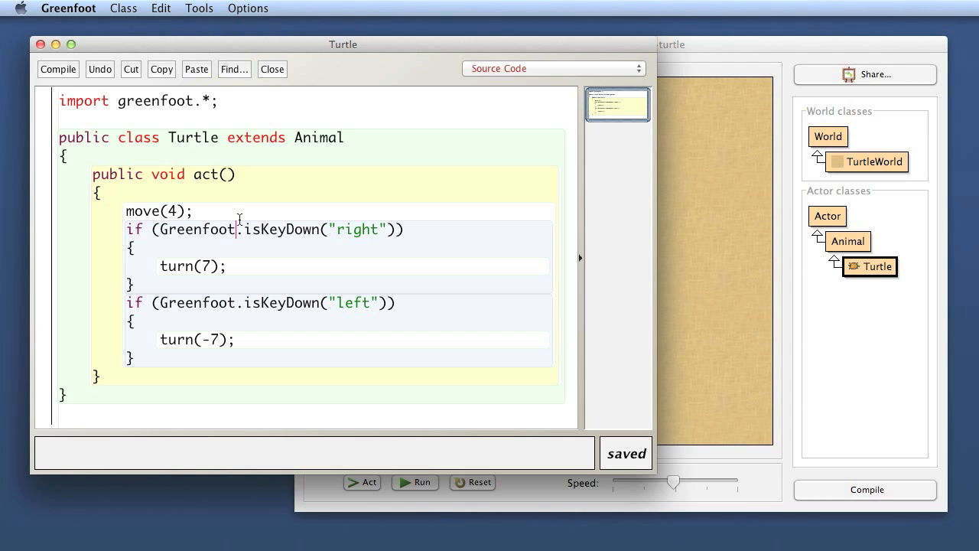
double_click(196, 229)
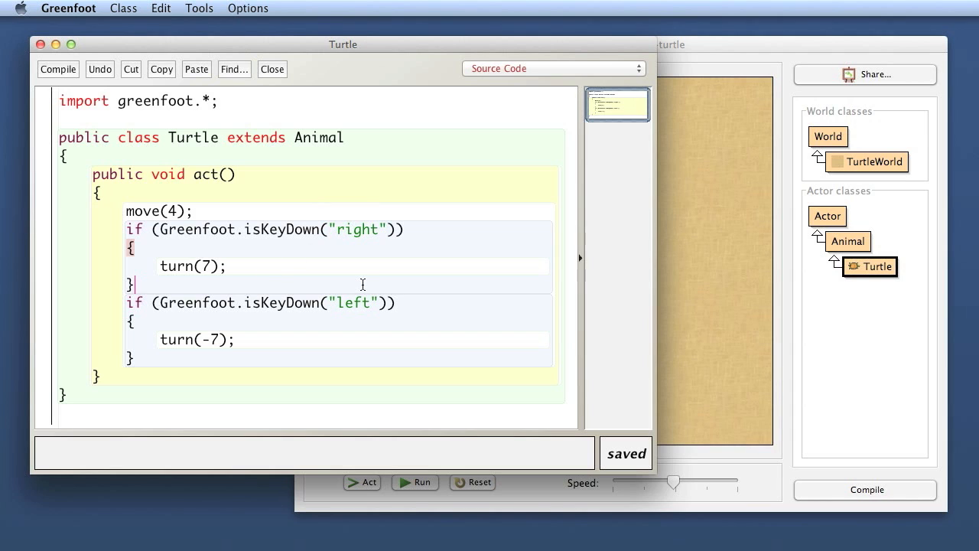
mouse_move(174, 280)
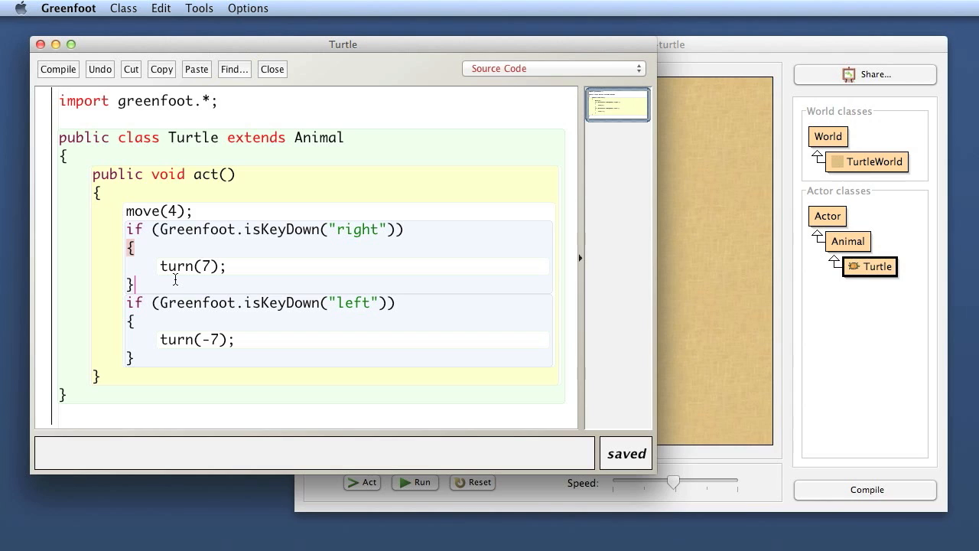
mouse_move(211, 190)
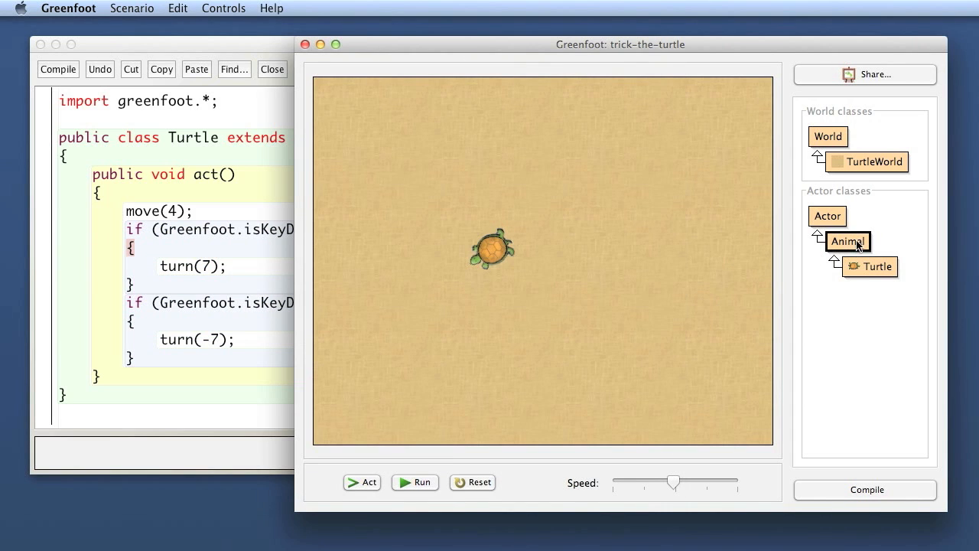
Step: Open the Animal class source, highlight atWorldEdge(), then return to the Turtle class
double_click(847, 240)
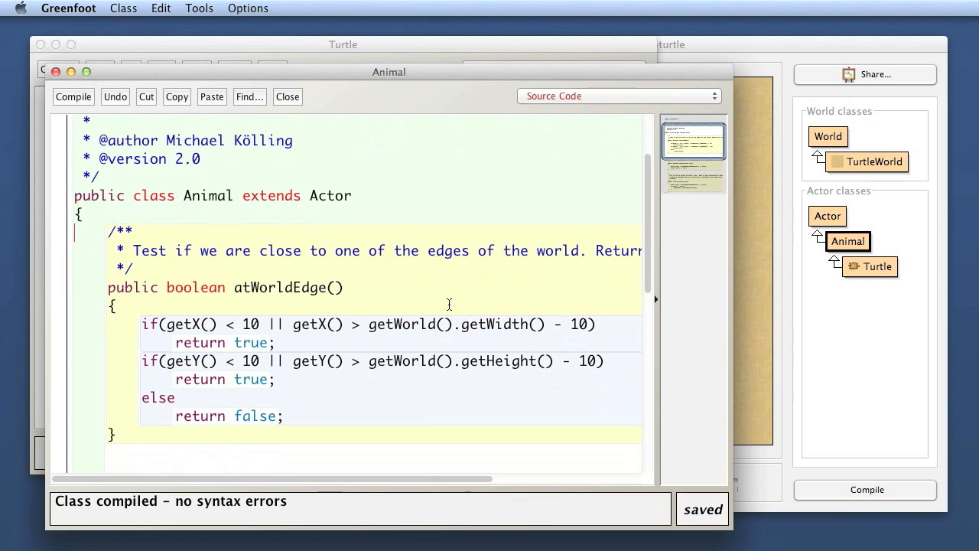
double_click(238, 286)
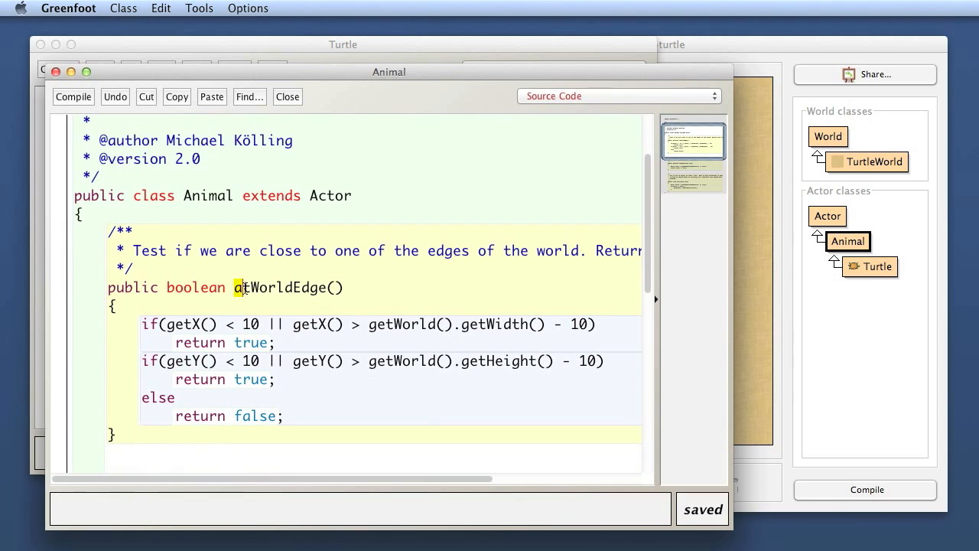
double_click(279, 286)
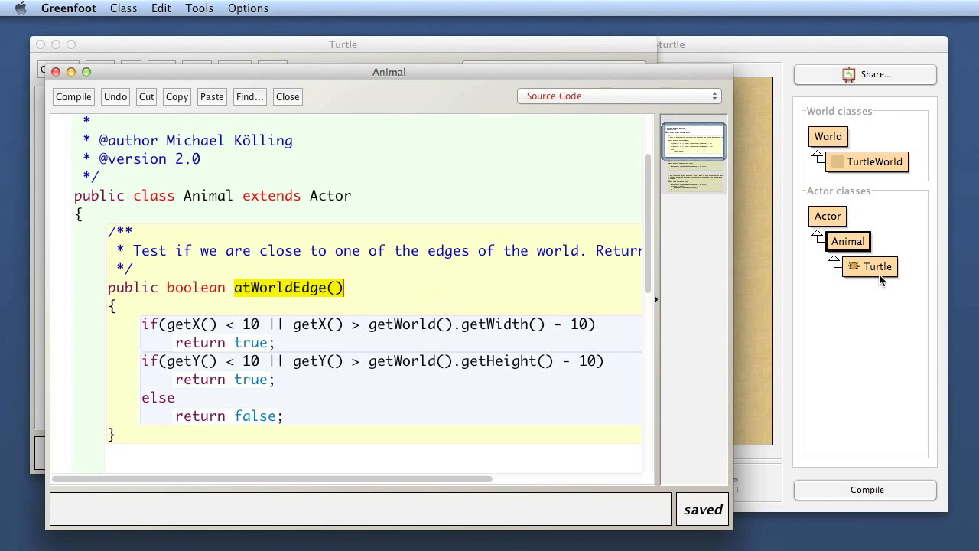
left_click(237, 287)
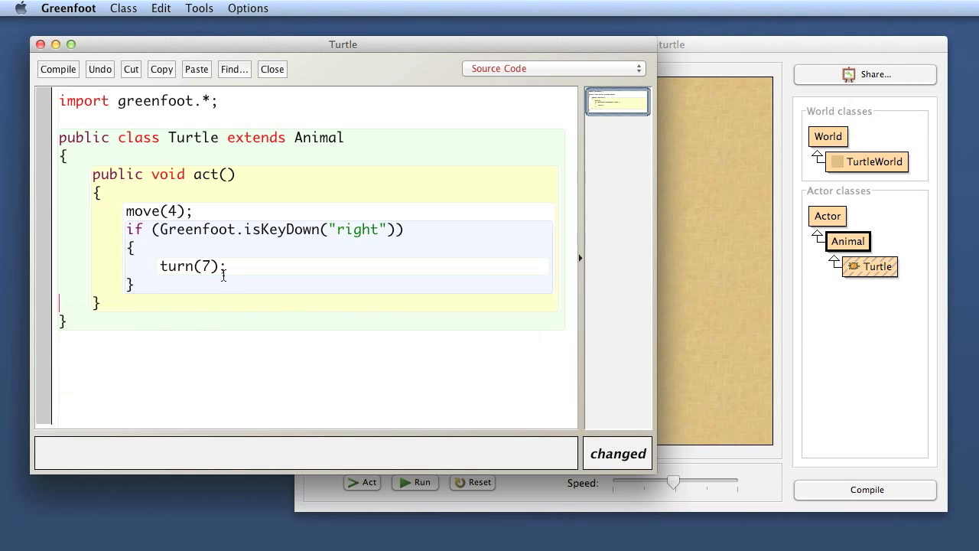
mouse_move(318, 132)
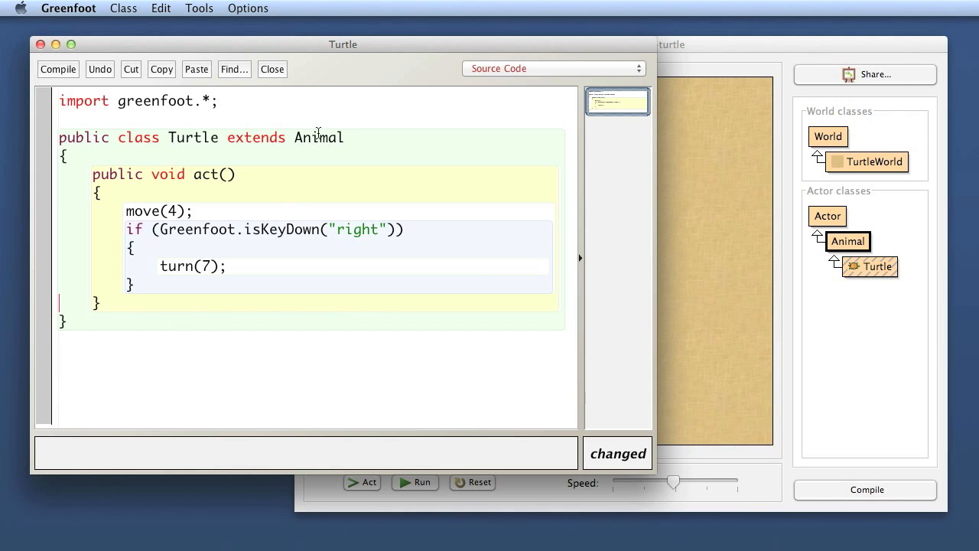
Step: Select the isKeyDown("right") check in the if condition for deletion
left_click_drag(342, 44, 342, 28)
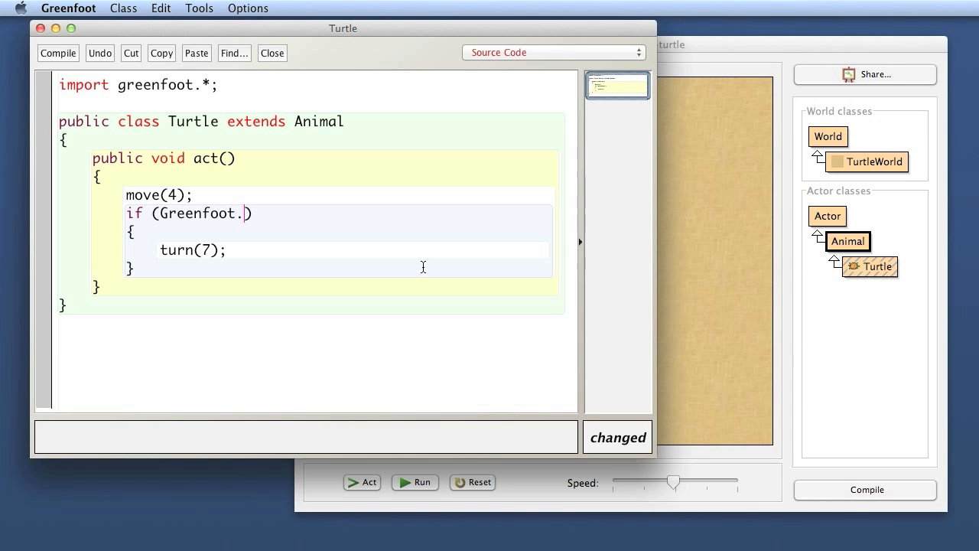
Step: Replace the condition with Greenfoot.getMicLevel() > 4 using code completion
type("get")
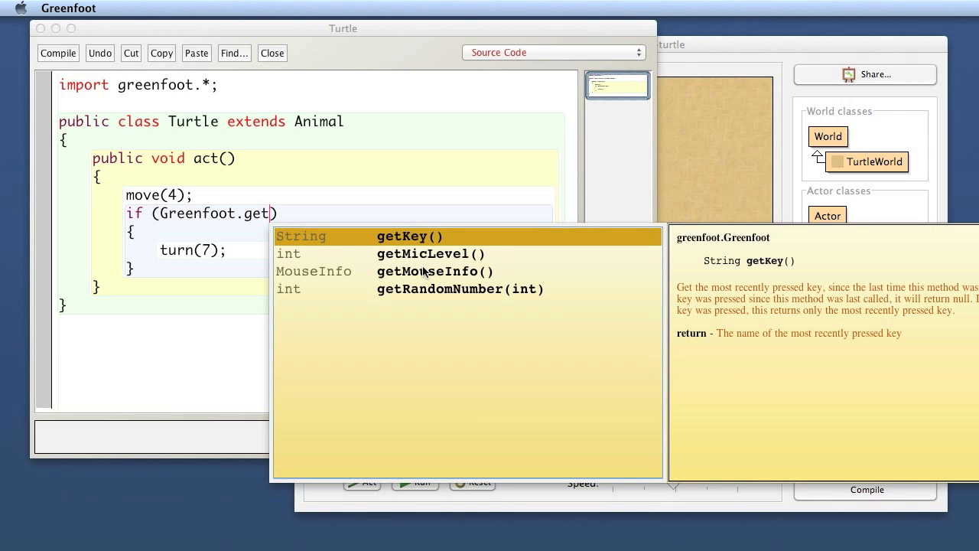
left_click(459, 289)
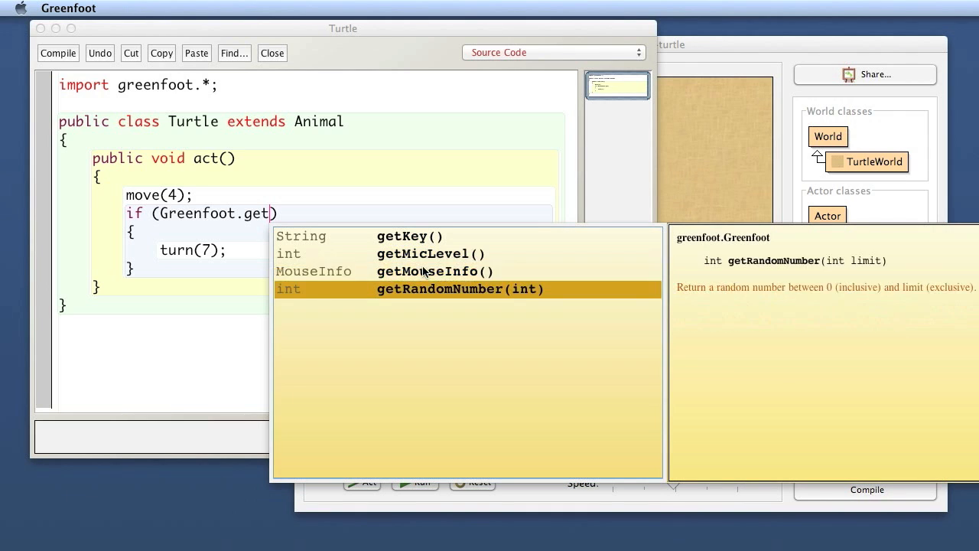
left_click(410, 235)
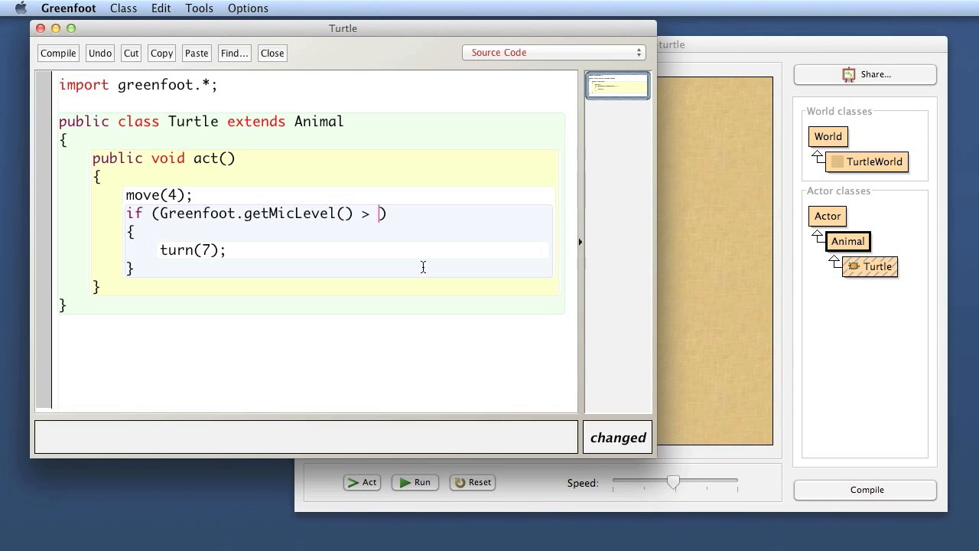
type("4")
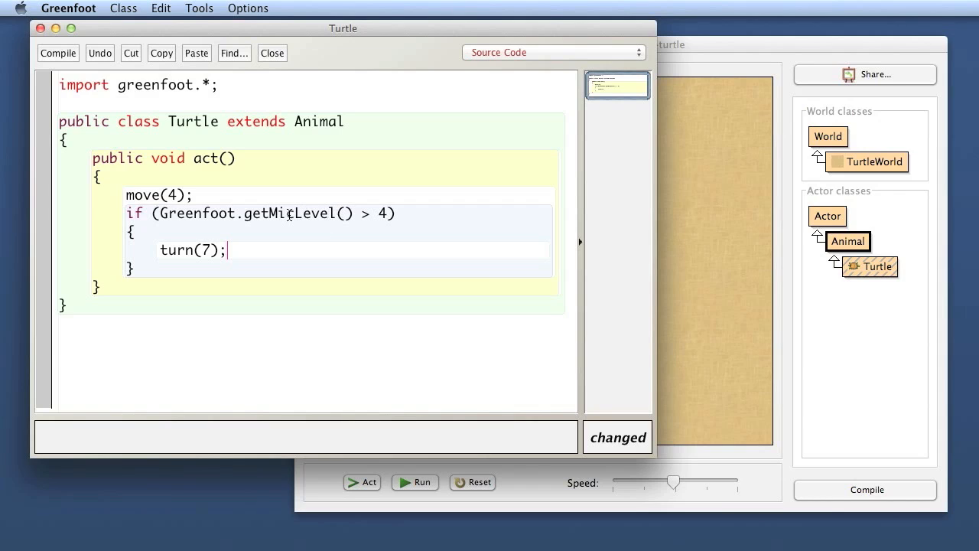
mouse_move(784, 363)
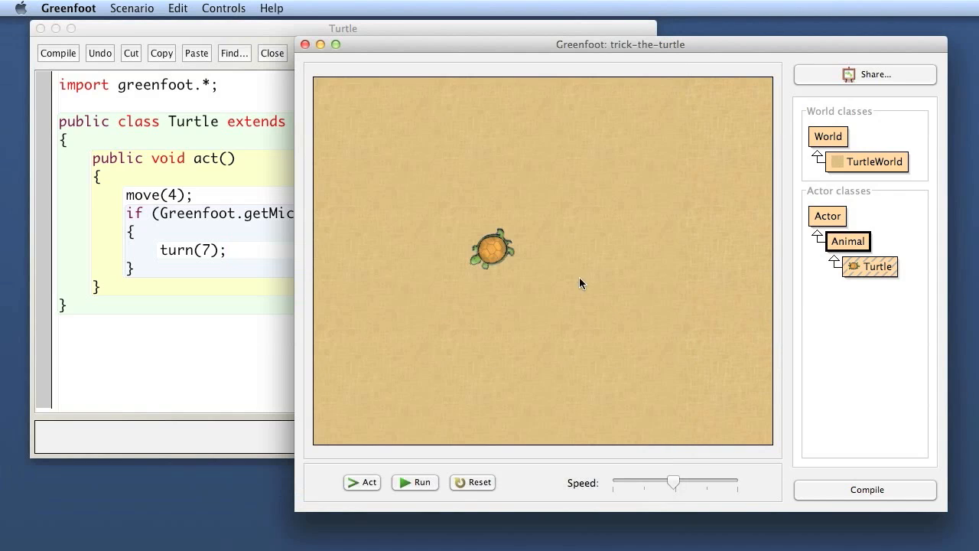
mouse_move(446, 278)
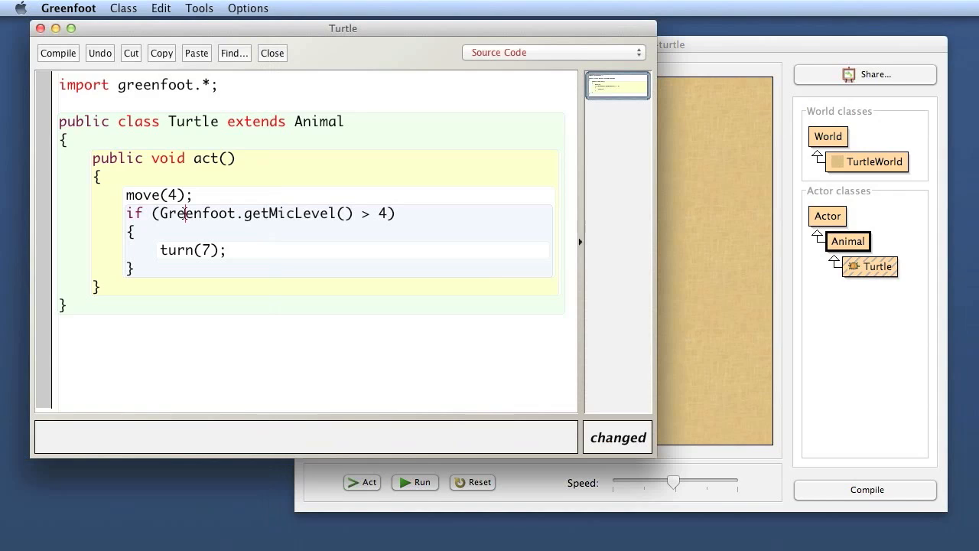
Step: Select and delete the Greenfoot.getMicLevel() > 4 comparison from the if condition
left_click_drag(159, 213, 293, 213)
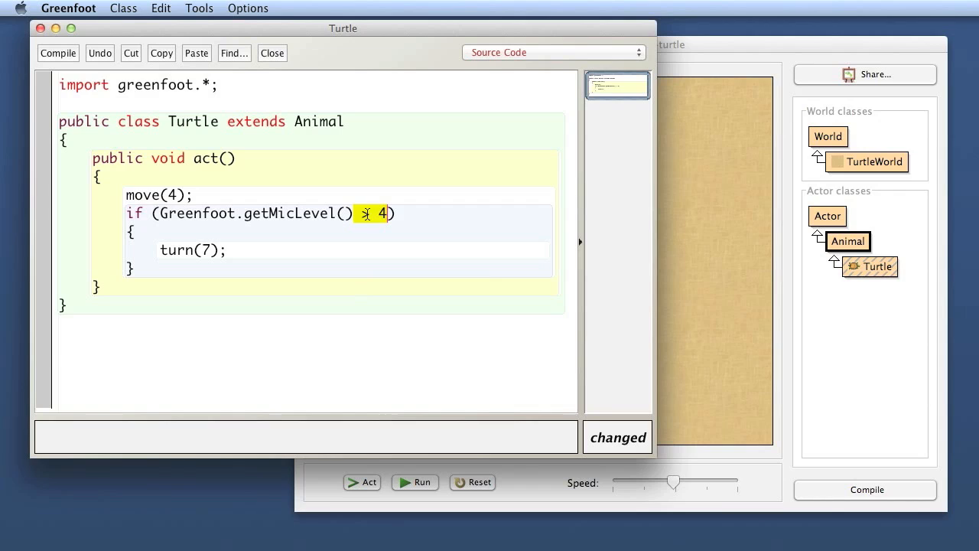
type(">")
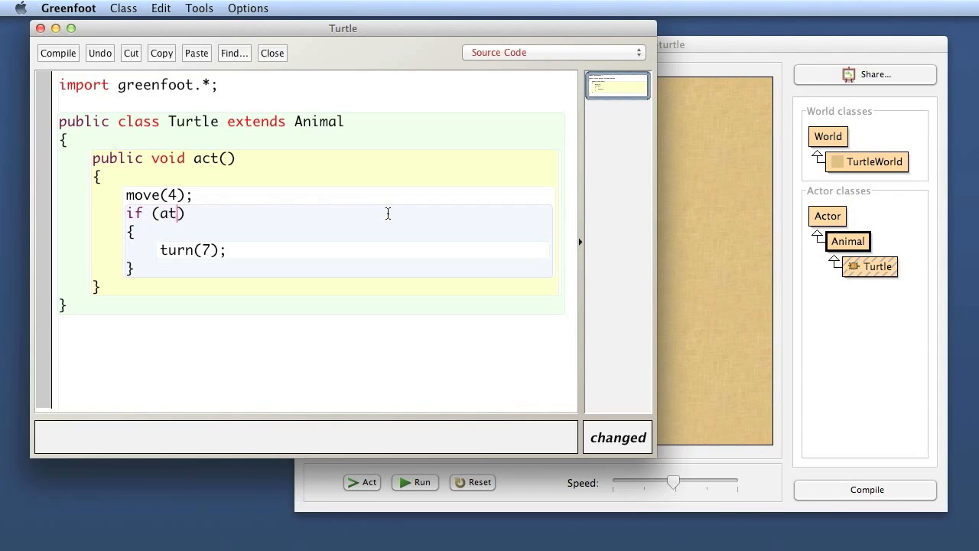
Step: Complete the if condition as atWorldEdge() and click the new call
type("WorldE")
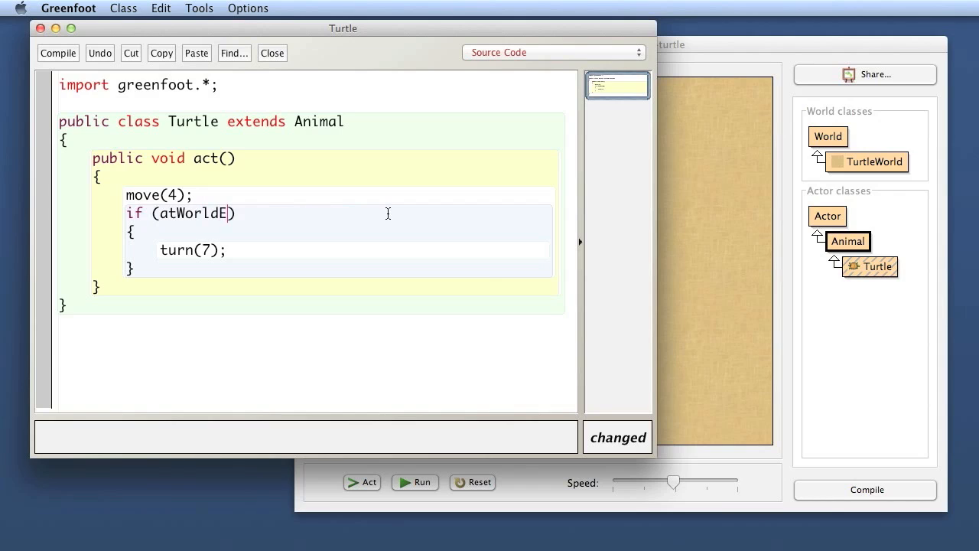
type("dge()")
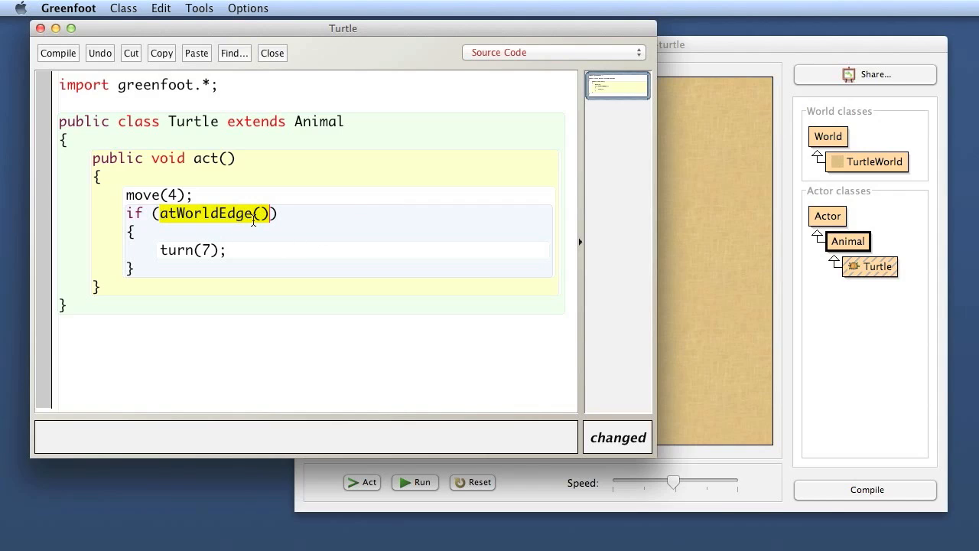
left_click(316, 233)
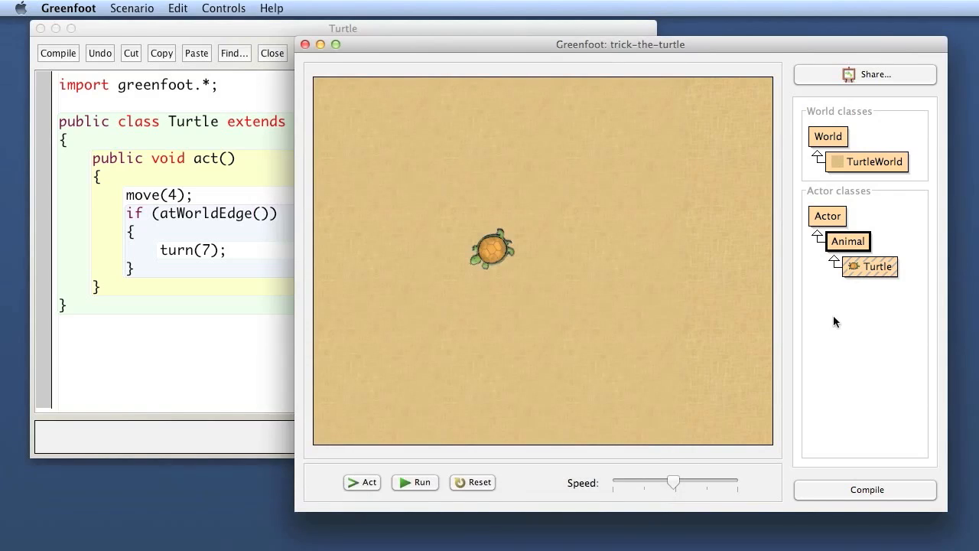
mouse_move(900, 243)
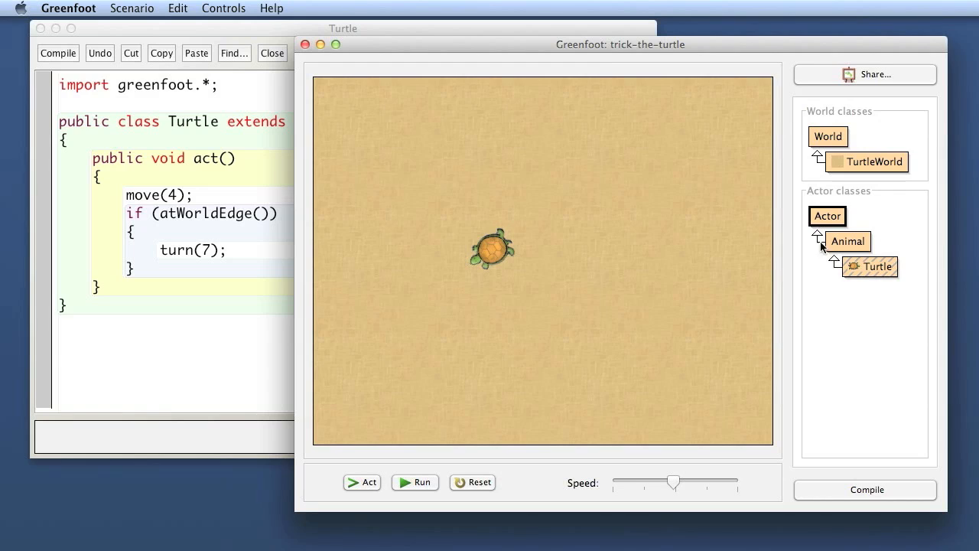
mouse_move(880, 245)
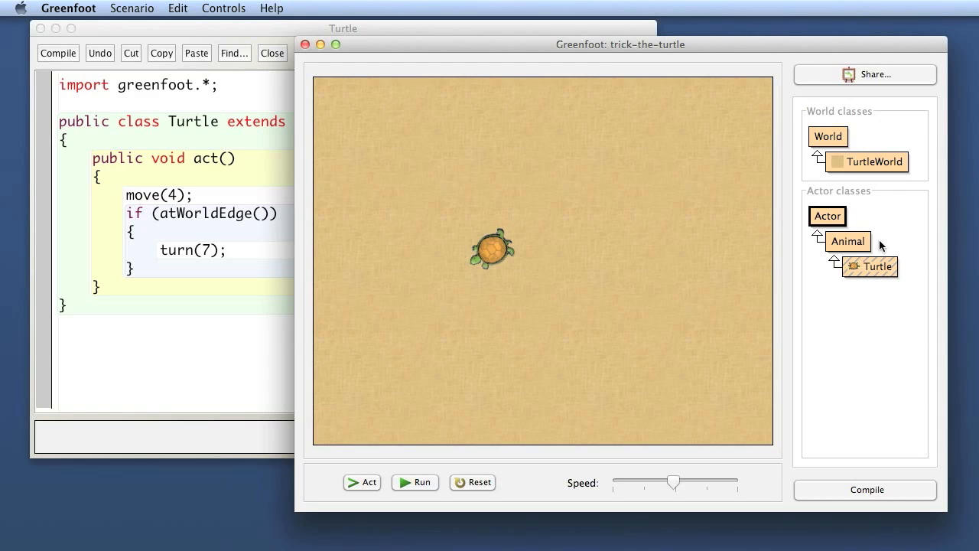
mouse_move(867, 296)
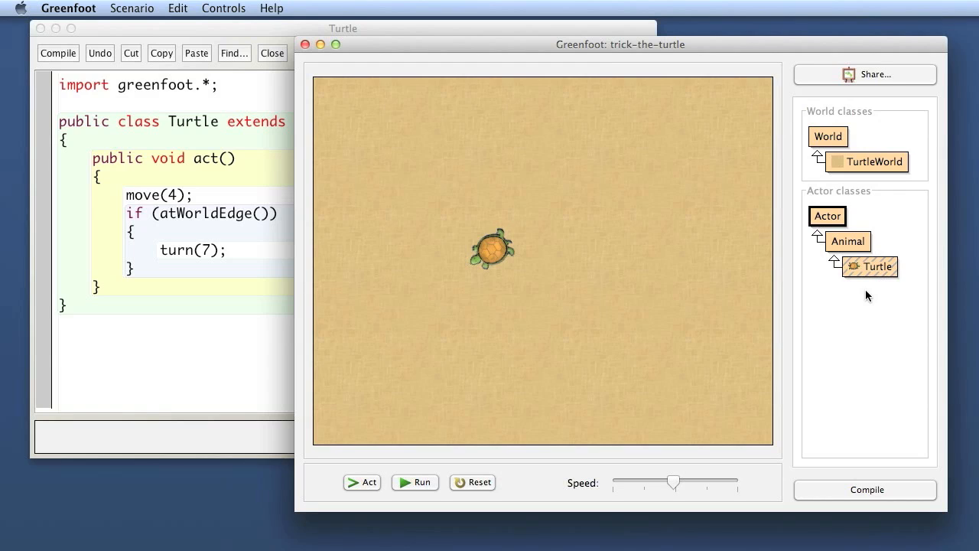
mouse_move(863, 354)
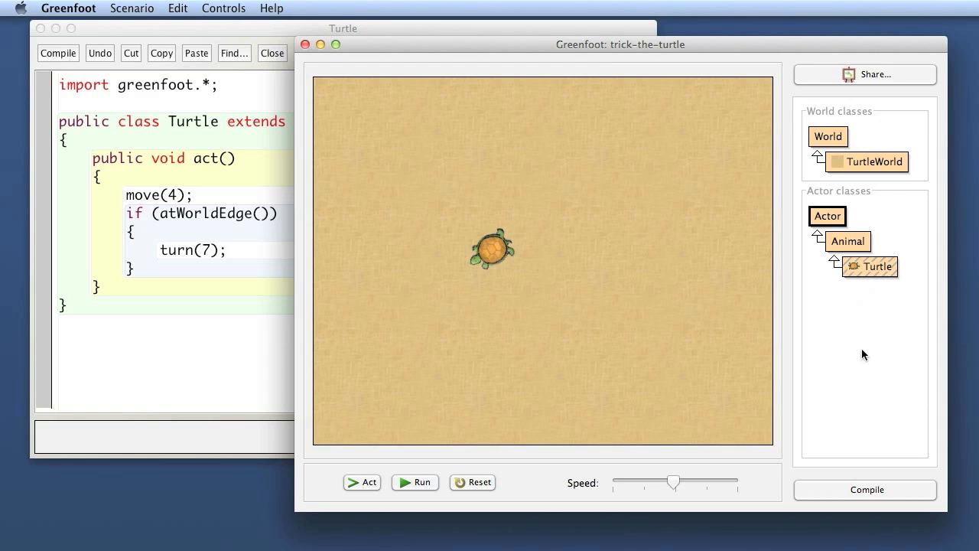